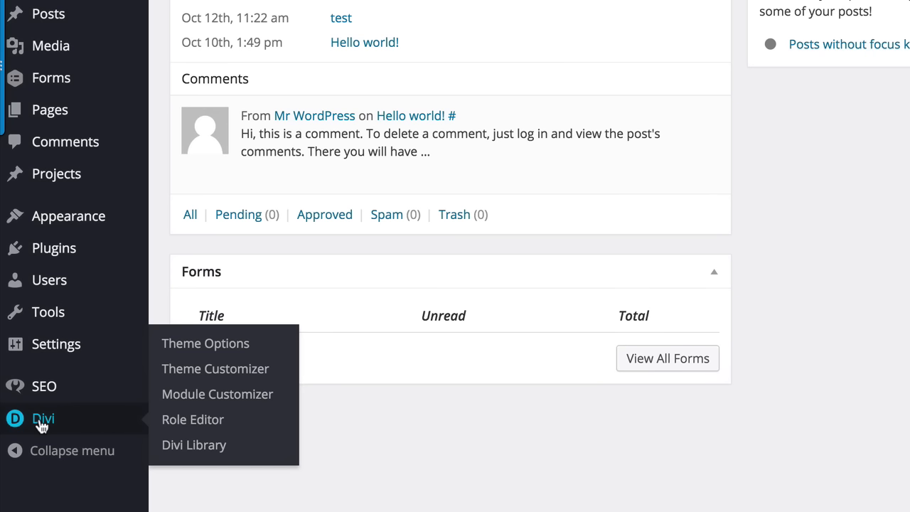
pyautogui.moveTo(100, 430)
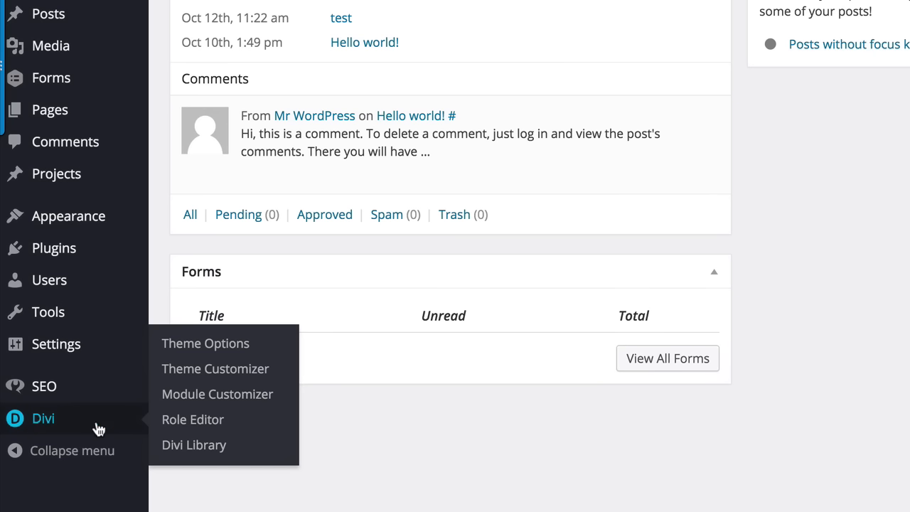
pyautogui.moveTo(213, 349)
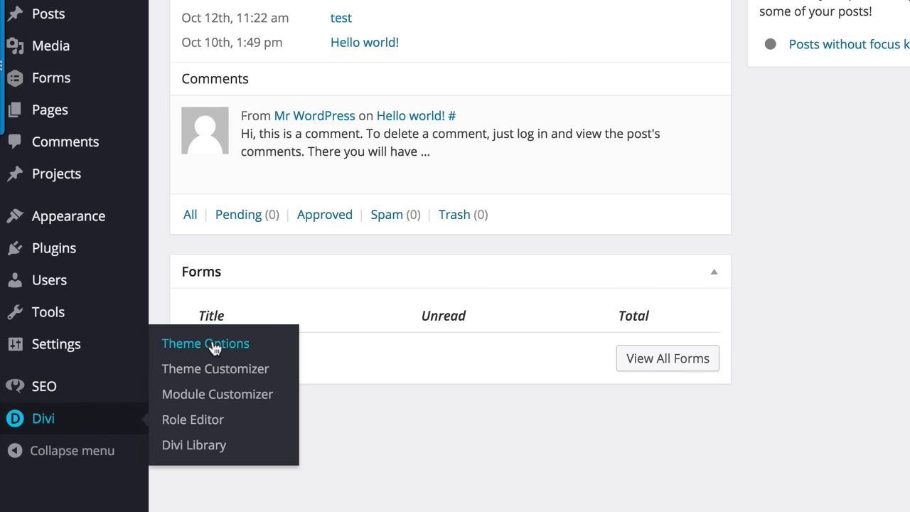
# Go to Divi > Theme Options and scroll through the General Settings
pyautogui.click(205, 343)
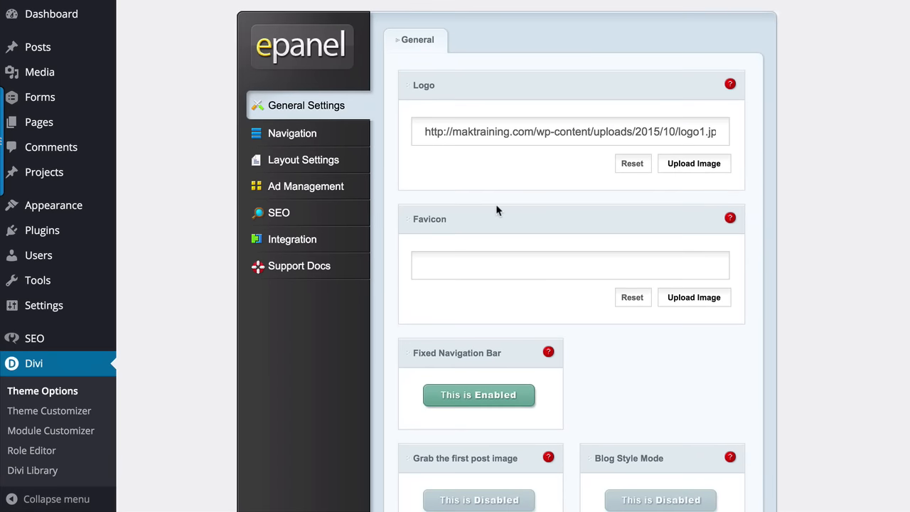
pyautogui.scroll(-3)
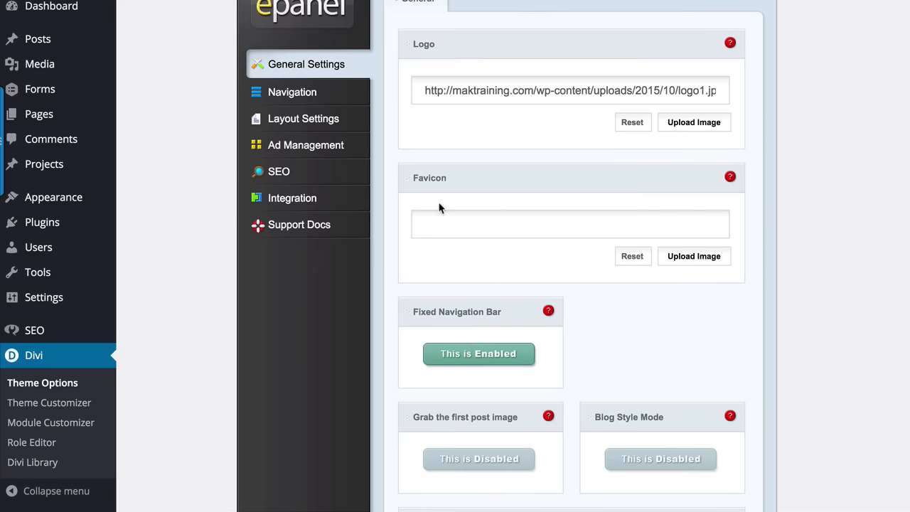
pyautogui.moveTo(536, 276)
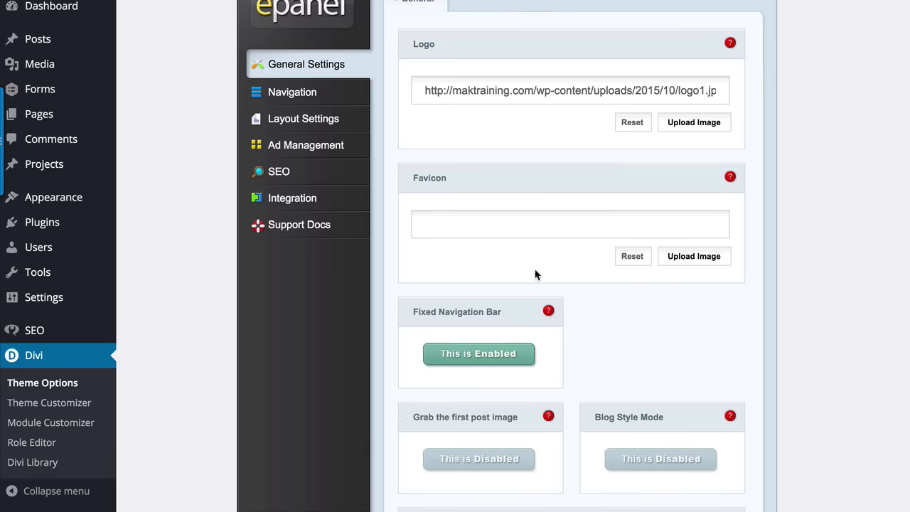
pyautogui.scroll(-3)
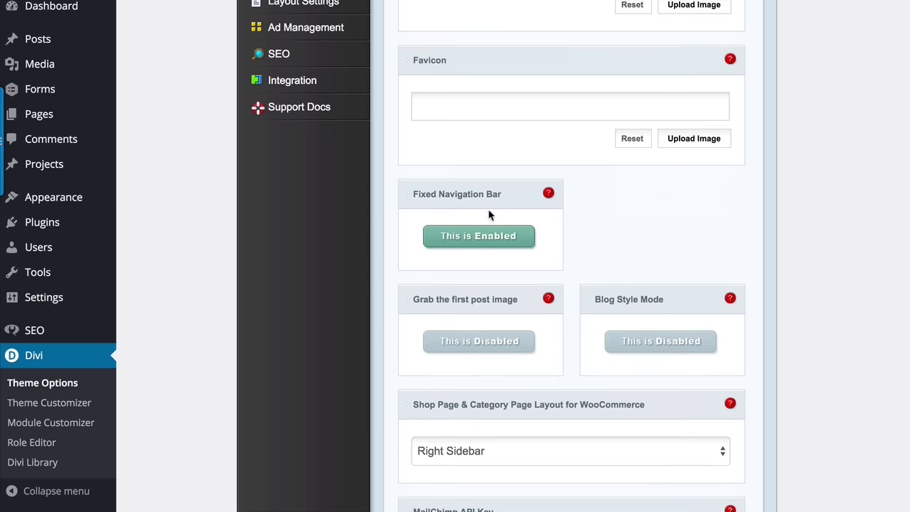
pyautogui.moveTo(554, 260)
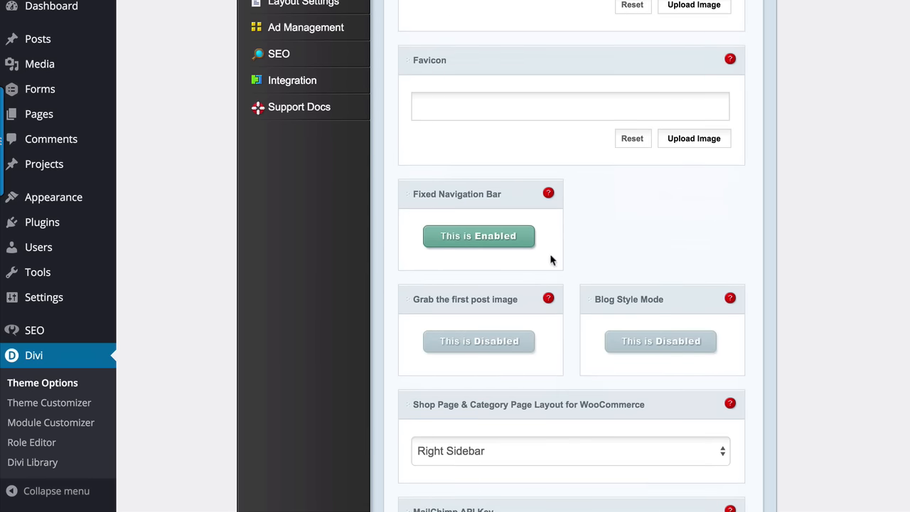
pyautogui.scroll(-3)
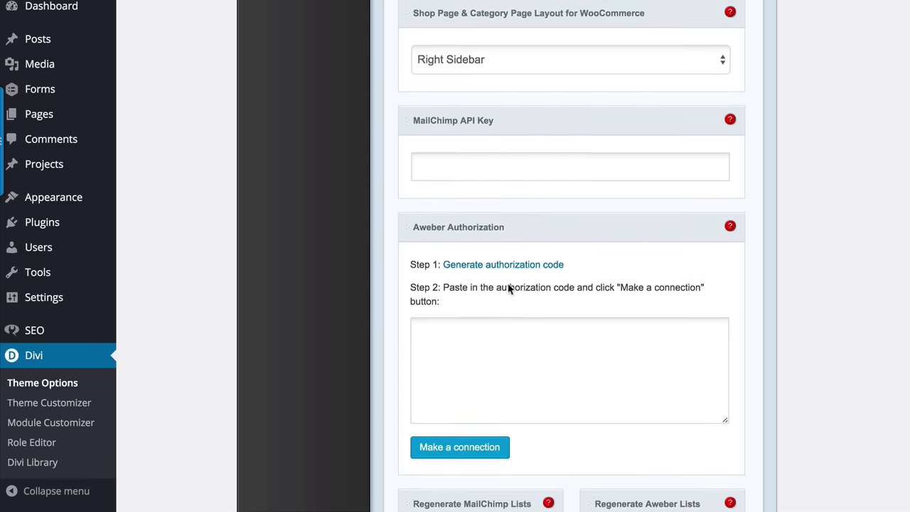
pyautogui.scroll(-3)
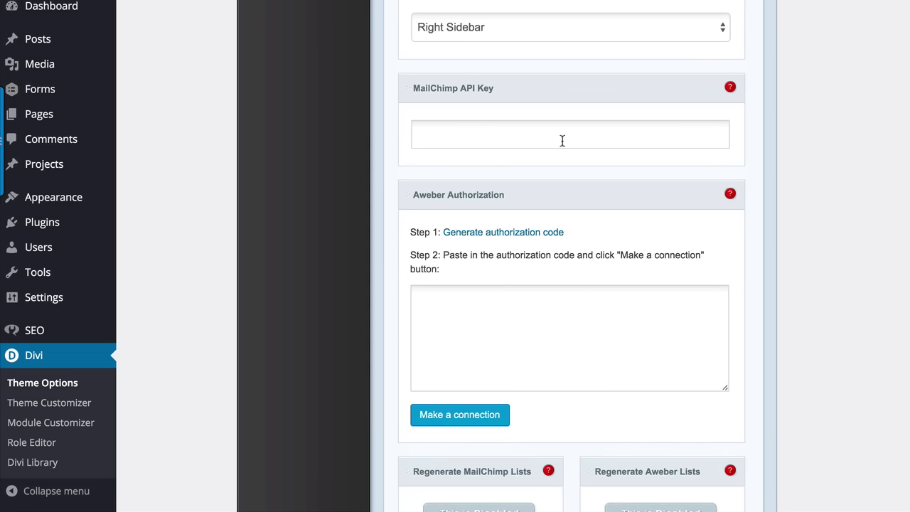
pyautogui.moveTo(444, 139)
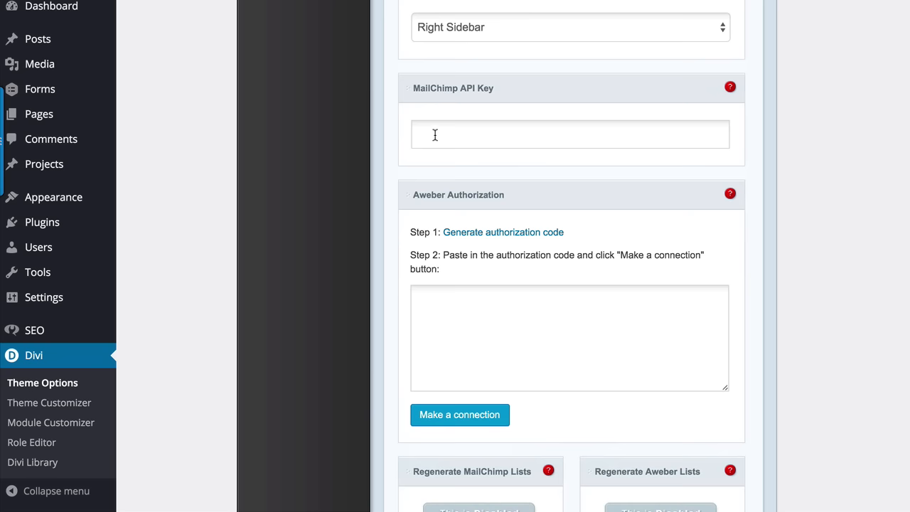
pyautogui.moveTo(489, 141)
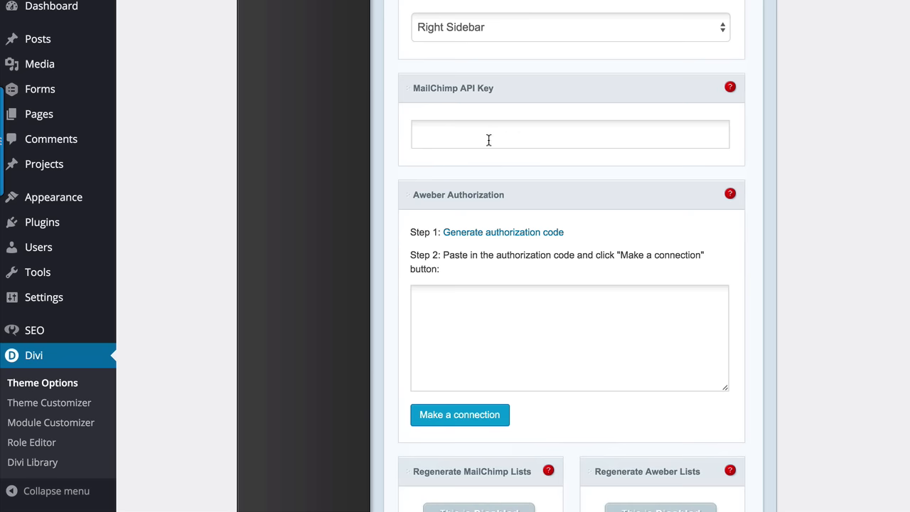
# Continue down the General Settings to the Custom CSS box at the bottom
pyautogui.scroll(-3)
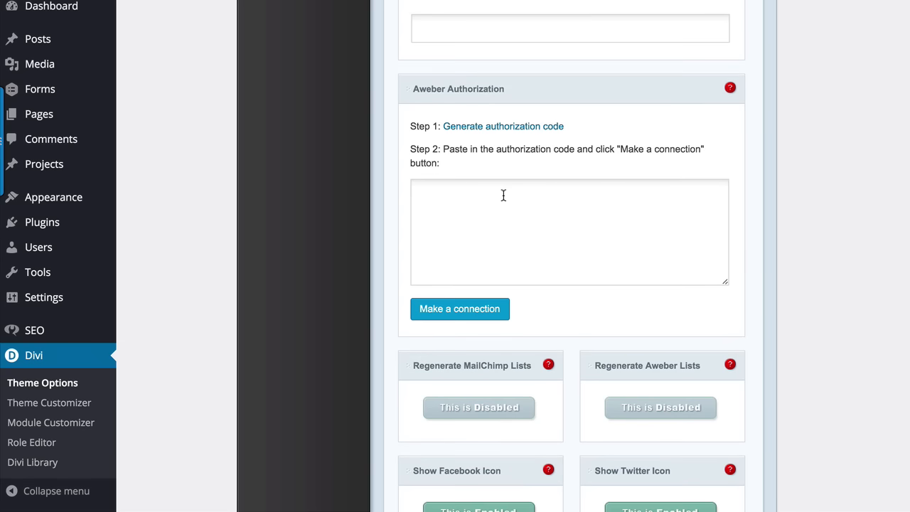
pyautogui.scroll(-3)
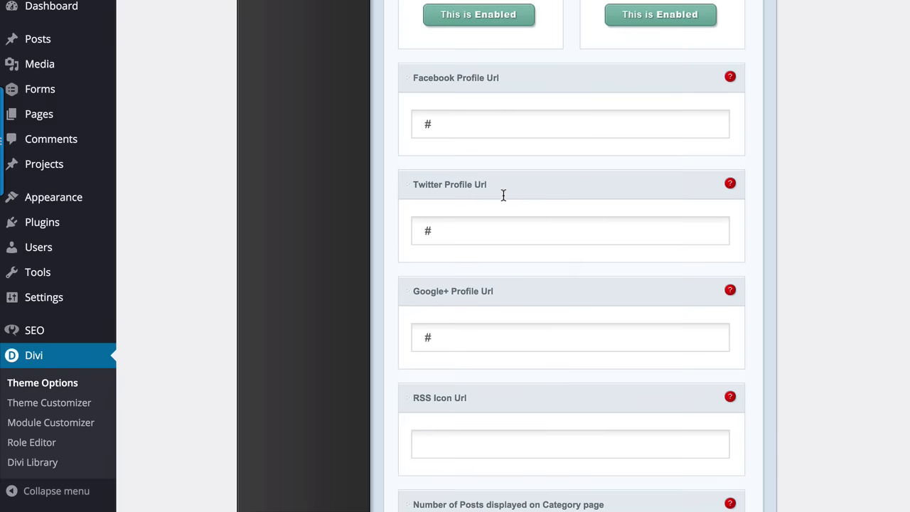
pyautogui.scroll(-3)
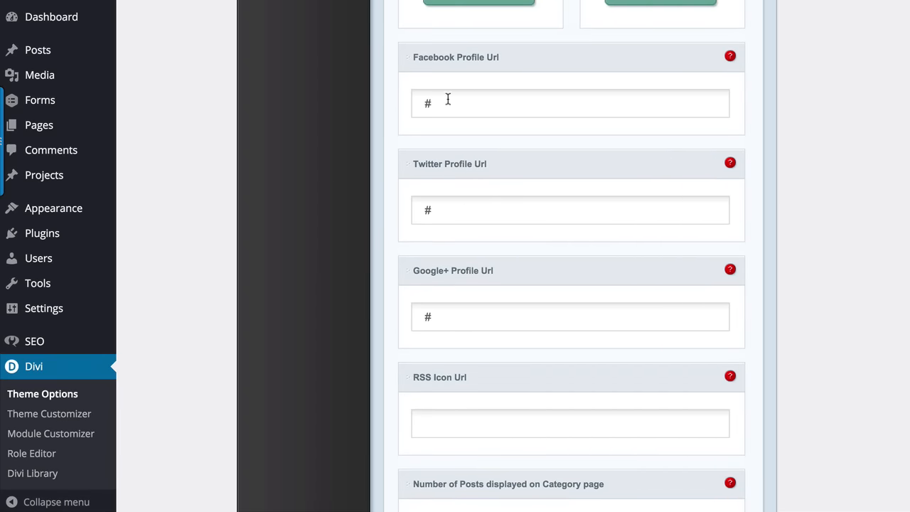
pyautogui.scroll(-3)
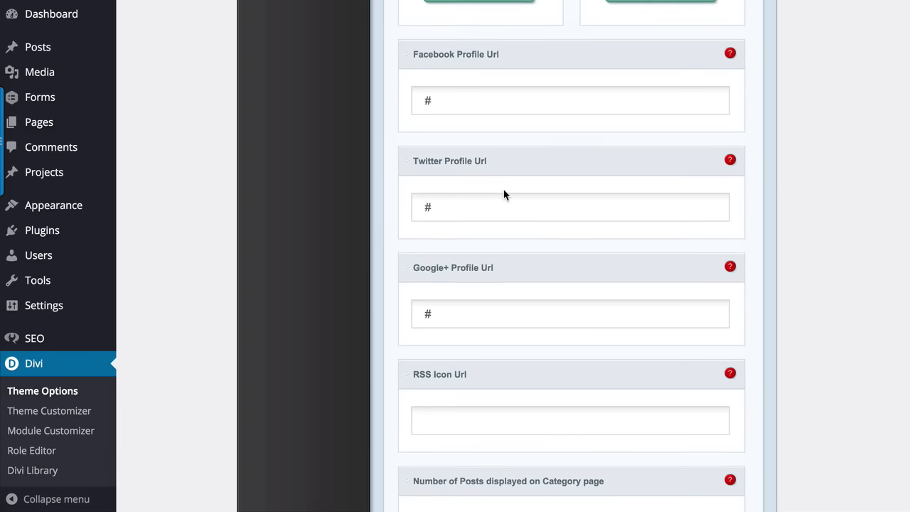
pyautogui.scroll(-3)
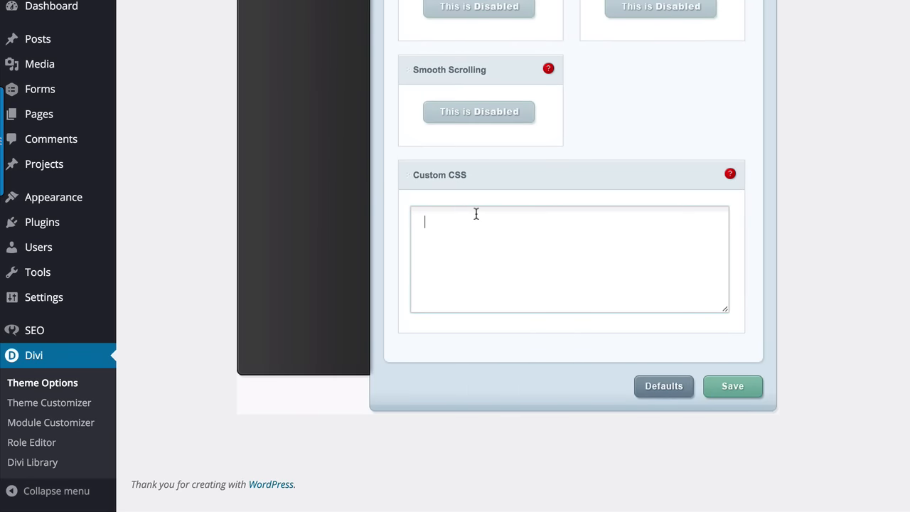
pyautogui.moveTo(541, 219)
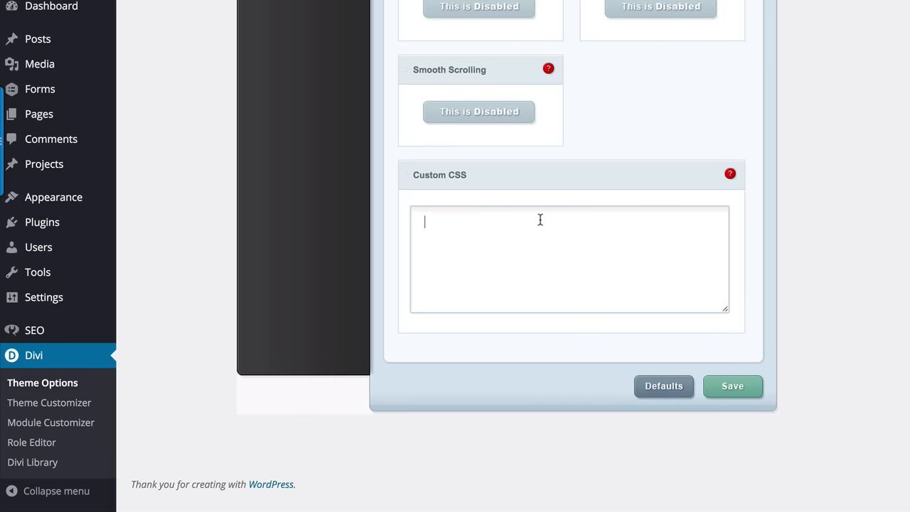
pyautogui.moveTo(618, 159)
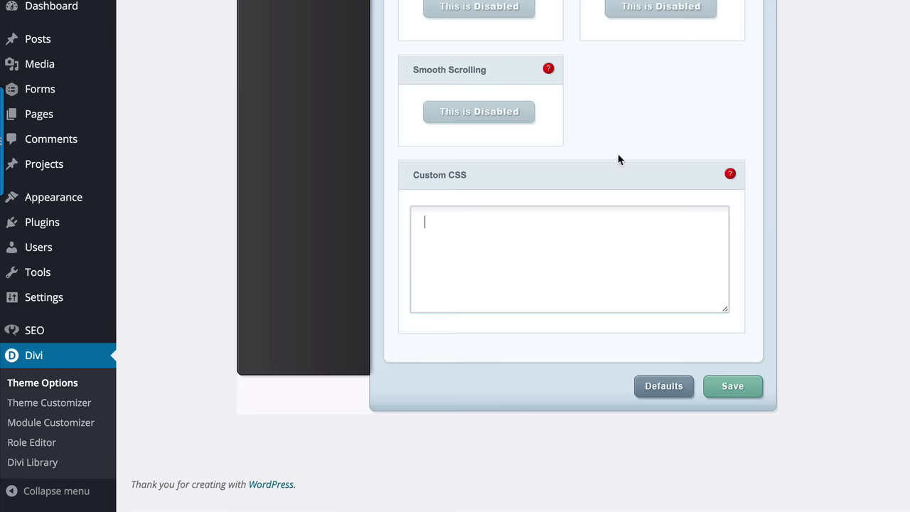
pyautogui.moveTo(749, 391)
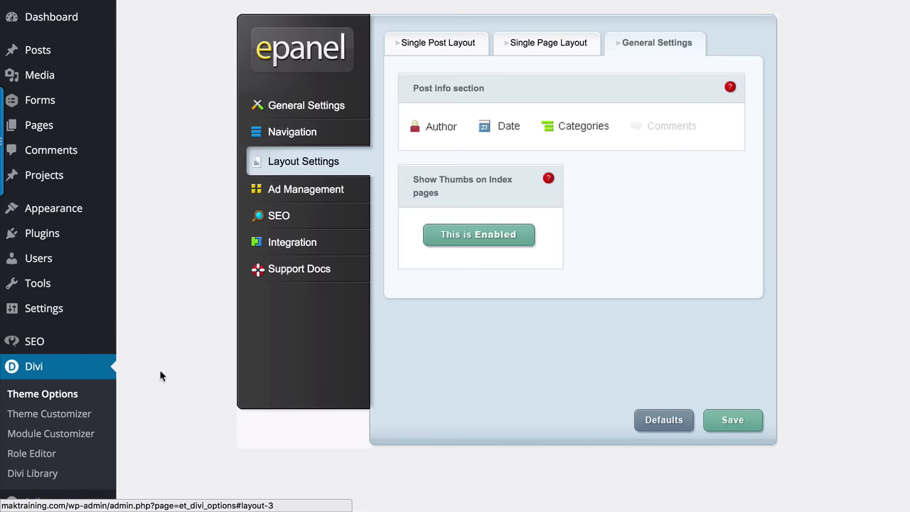
# Look over Layout Settings showing post info (author, date, categories) and index thumbnails enabled
pyautogui.scroll(-3)
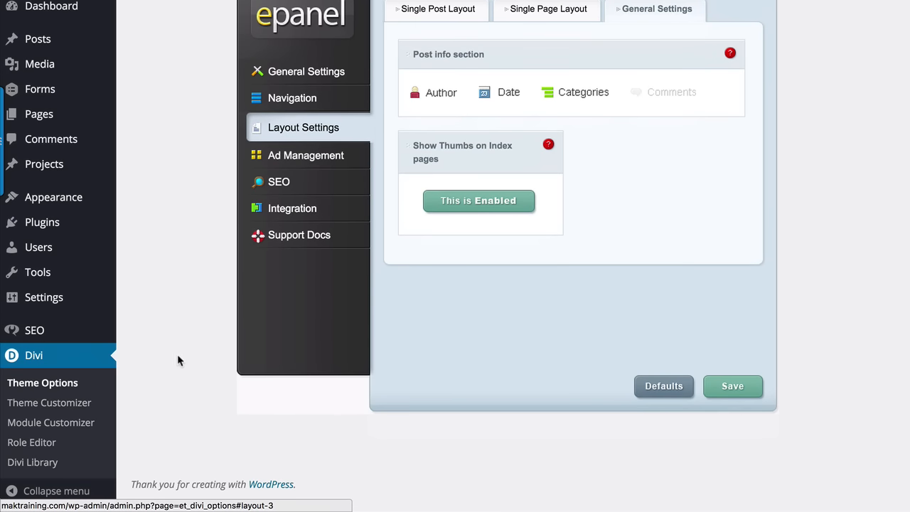
pyautogui.scroll(3)
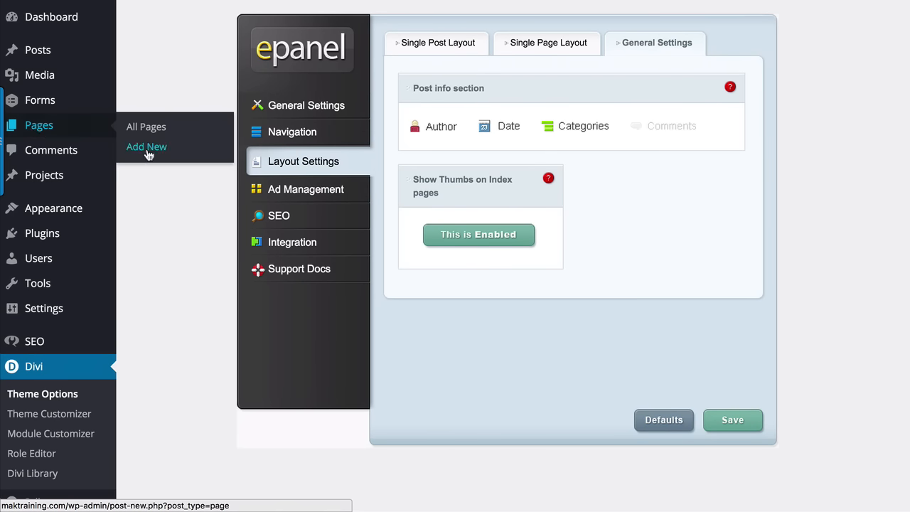
# Add a new page via Pages > Add New and title it 'Test'
pyautogui.click(145, 147)
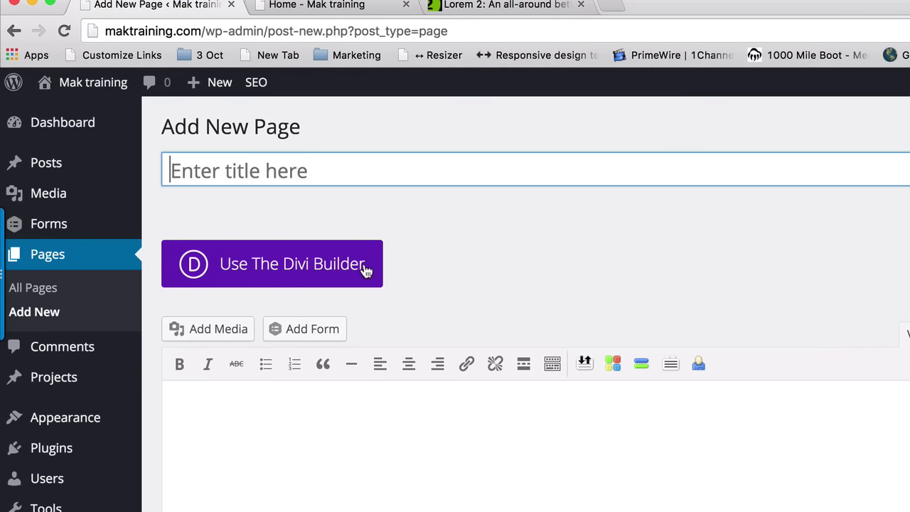
pyautogui.moveTo(455, 263)
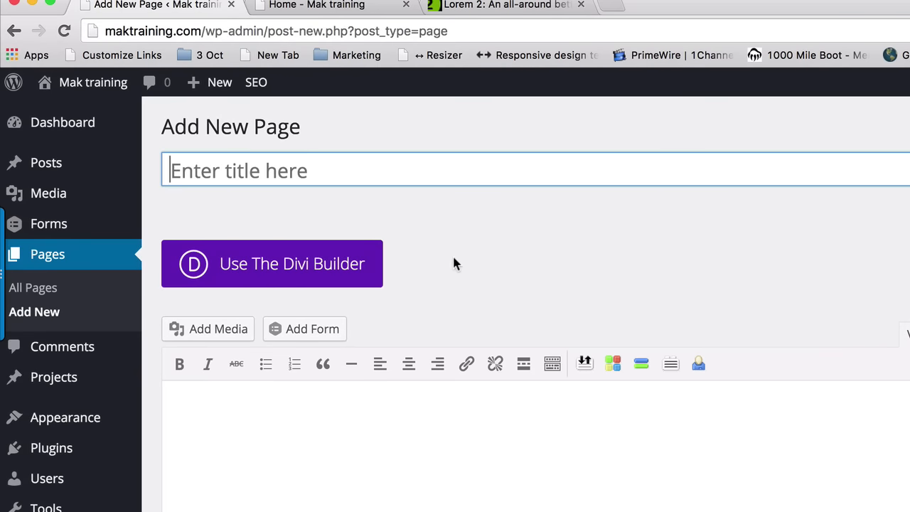
pyautogui.write('T')
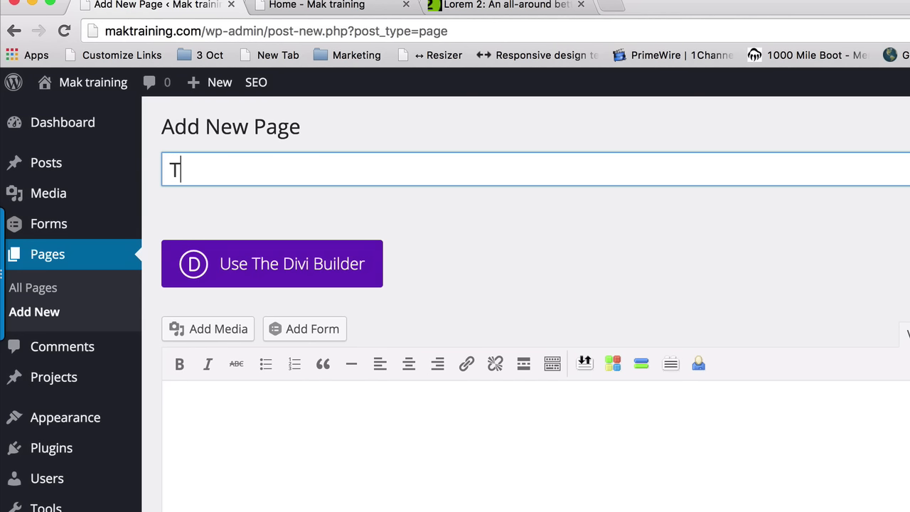
pyautogui.write('est')
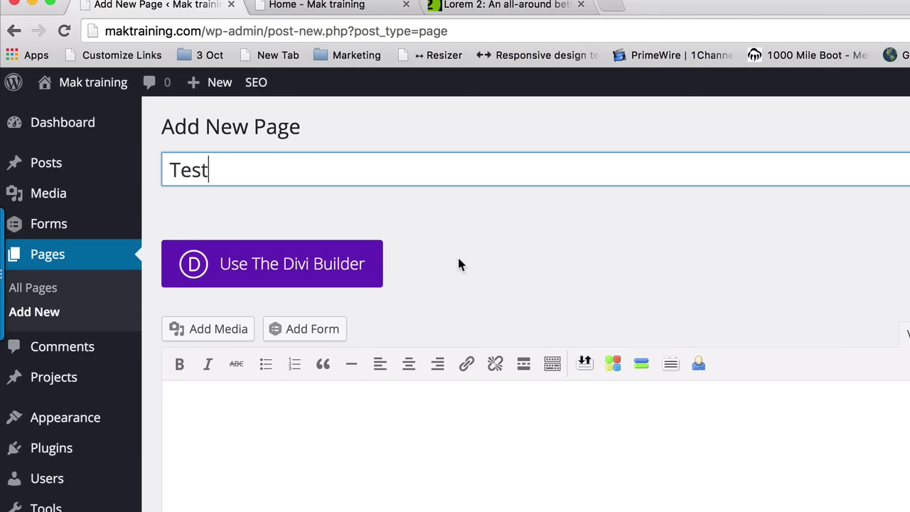
pyautogui.moveTo(259, 276)
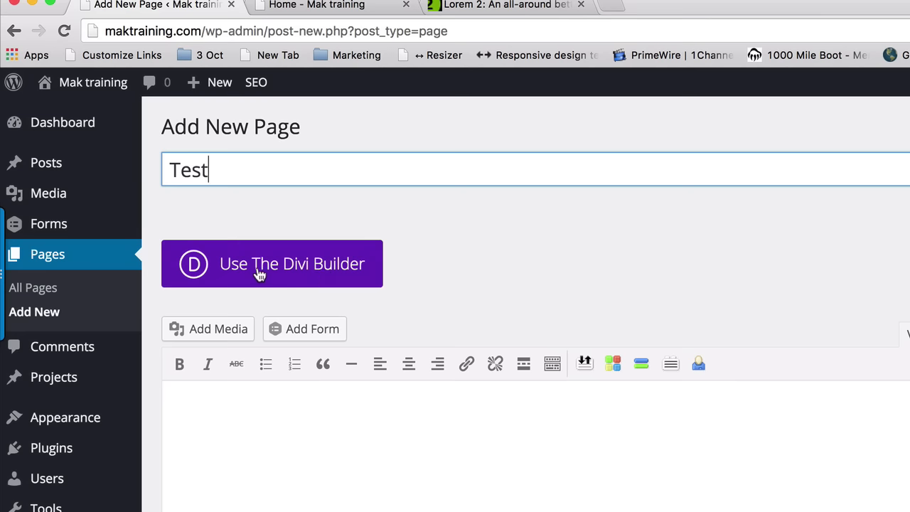
pyautogui.moveTo(298, 273)
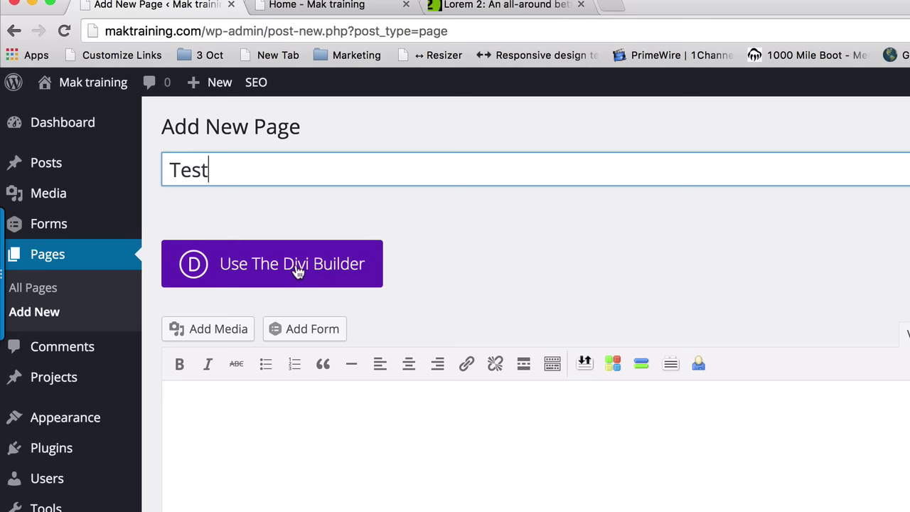
pyautogui.click(272, 263)
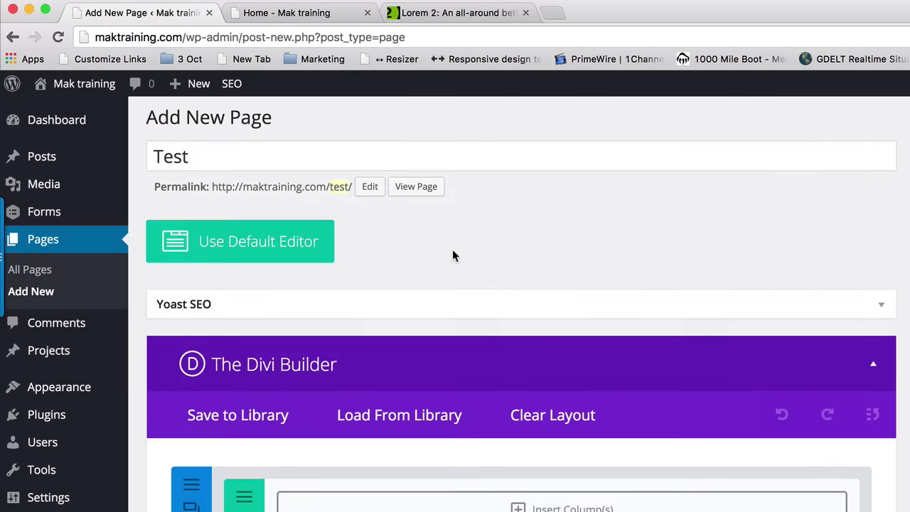
pyautogui.scroll(-3)
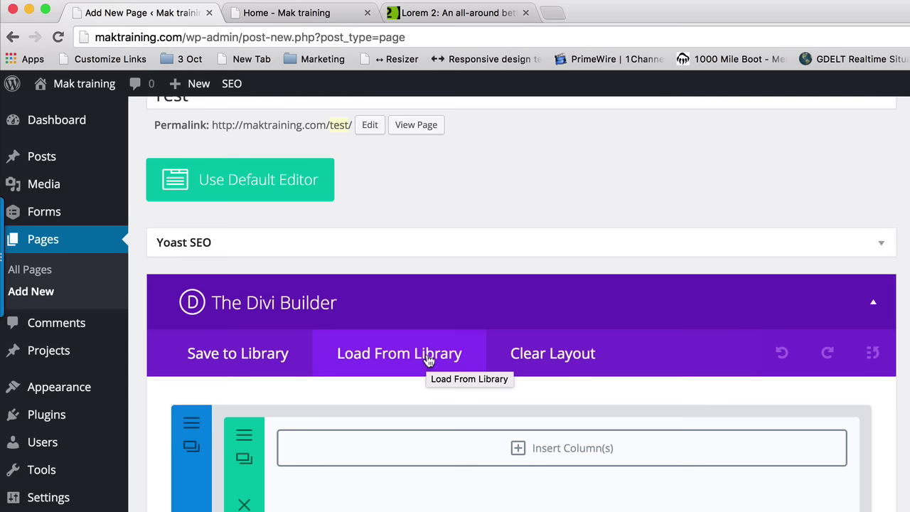
# Load the predefined Homepage Basic layout from the library, replacing existing content
pyautogui.click(399, 353)
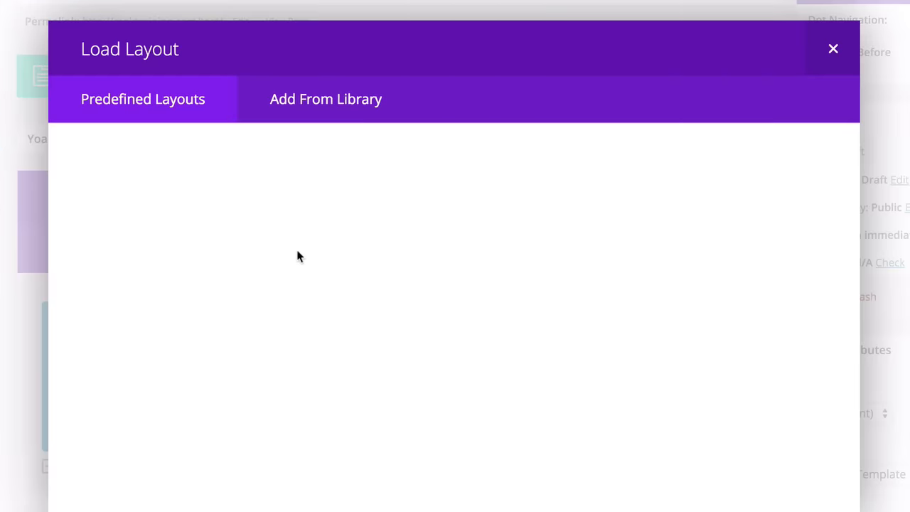
pyautogui.click(142, 100)
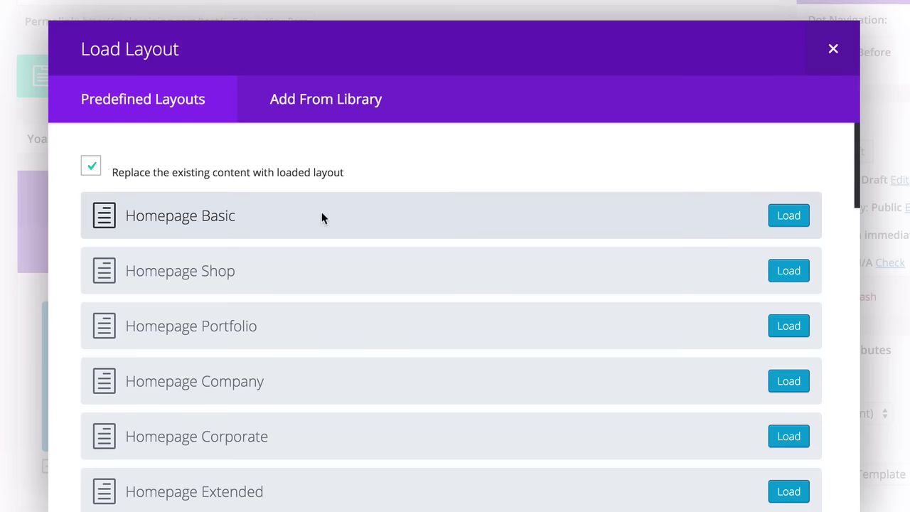
pyautogui.moveTo(257, 211)
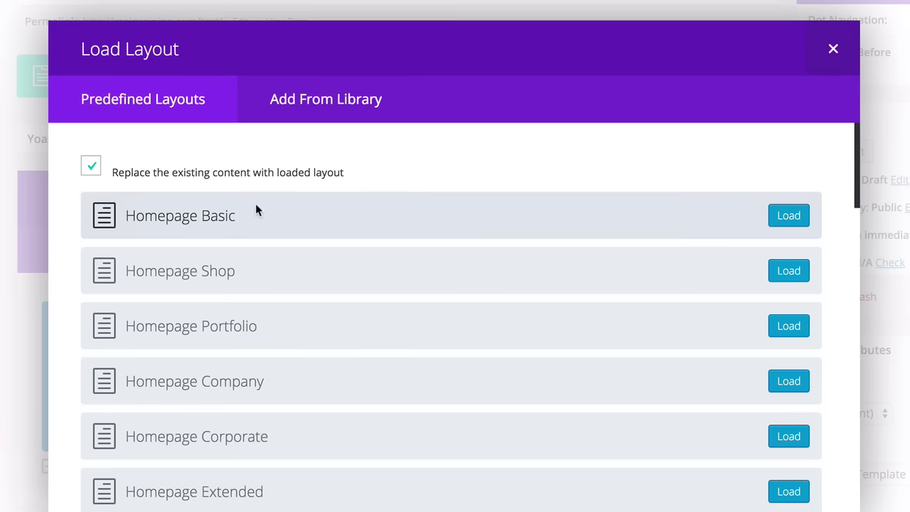
pyautogui.moveTo(308, 320)
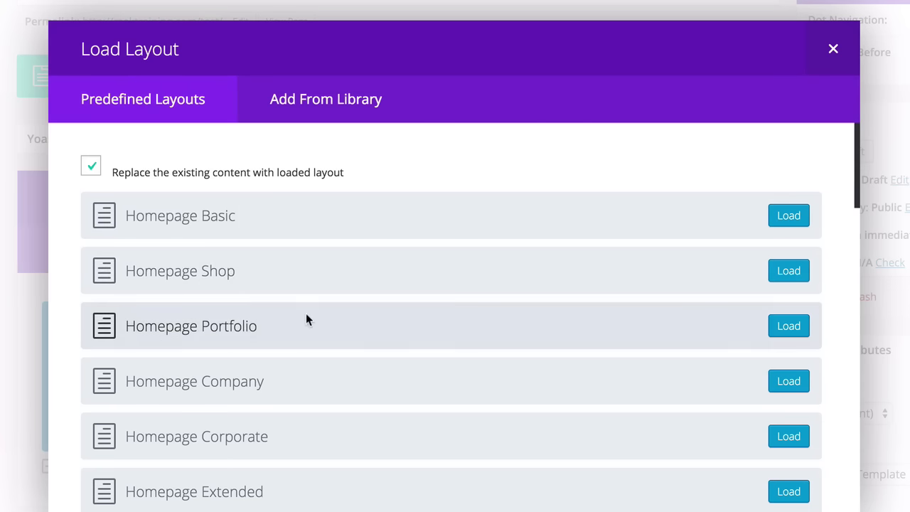
pyautogui.scroll(-3)
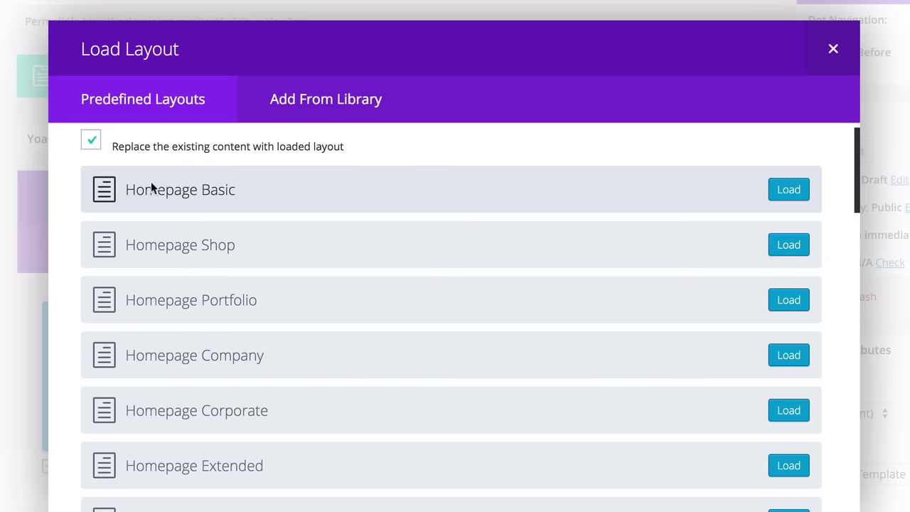
pyautogui.click(788, 190)
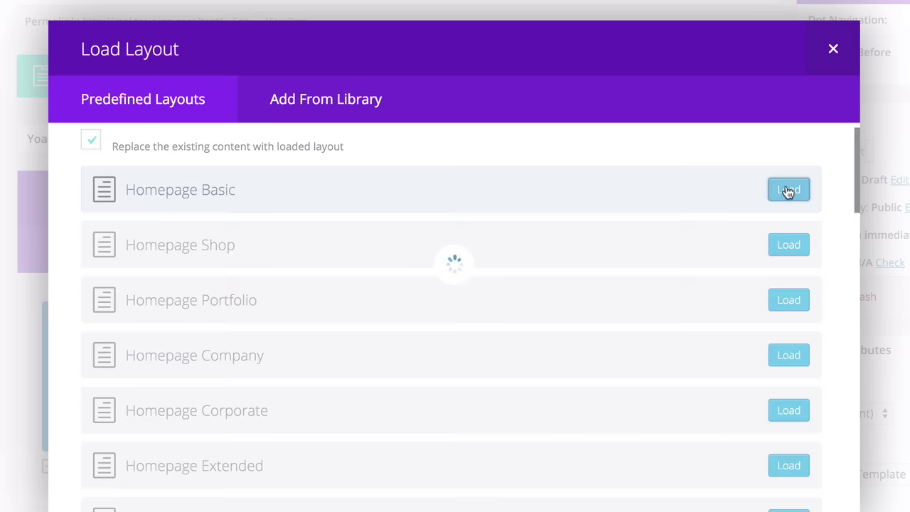
# Check the loaded slider and fullwidth header sections, then publish the Test page
pyautogui.click(788, 189)
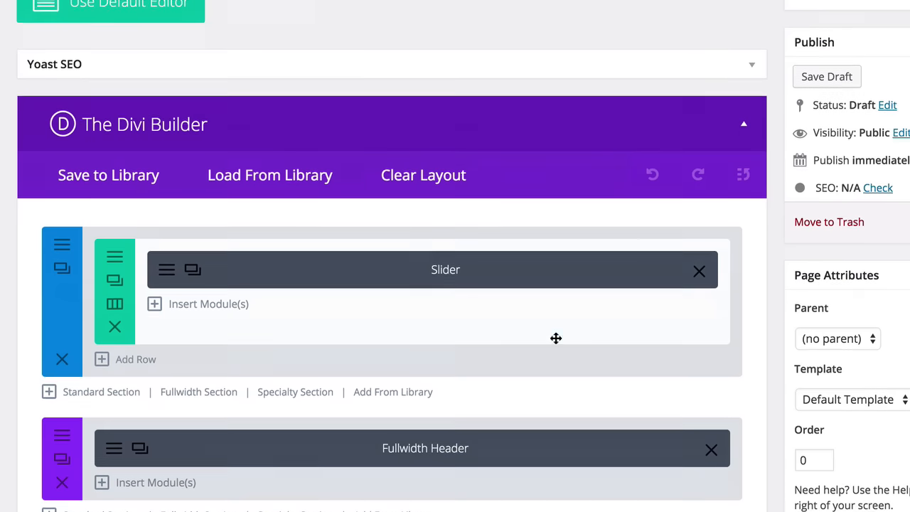
pyautogui.scroll(-3)
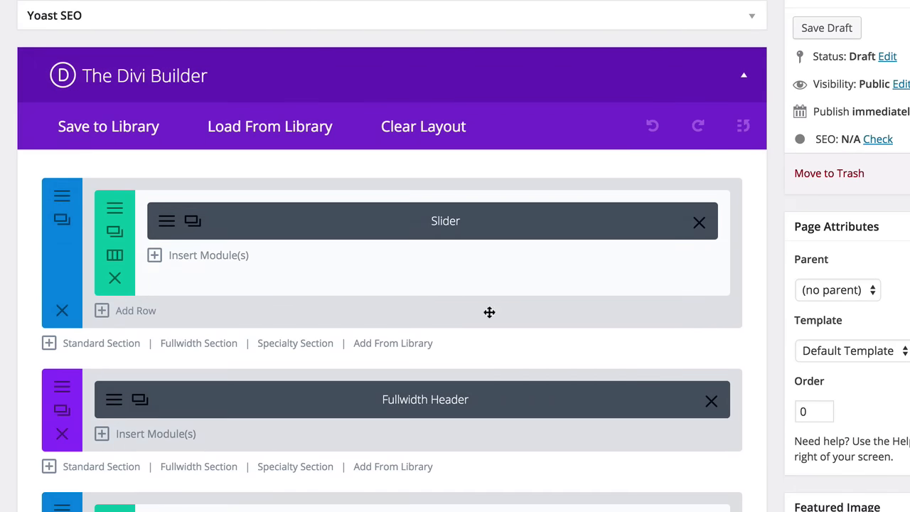
pyautogui.scroll(-3)
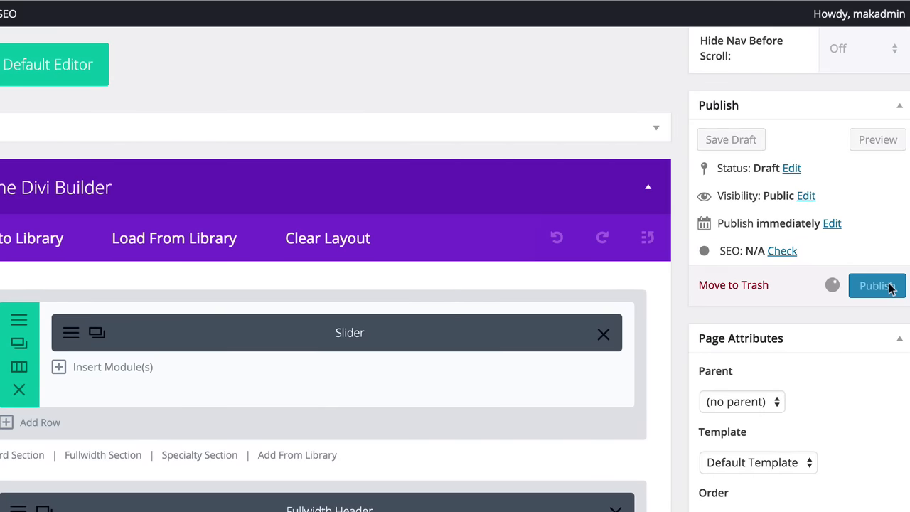
pyautogui.click(876, 285)
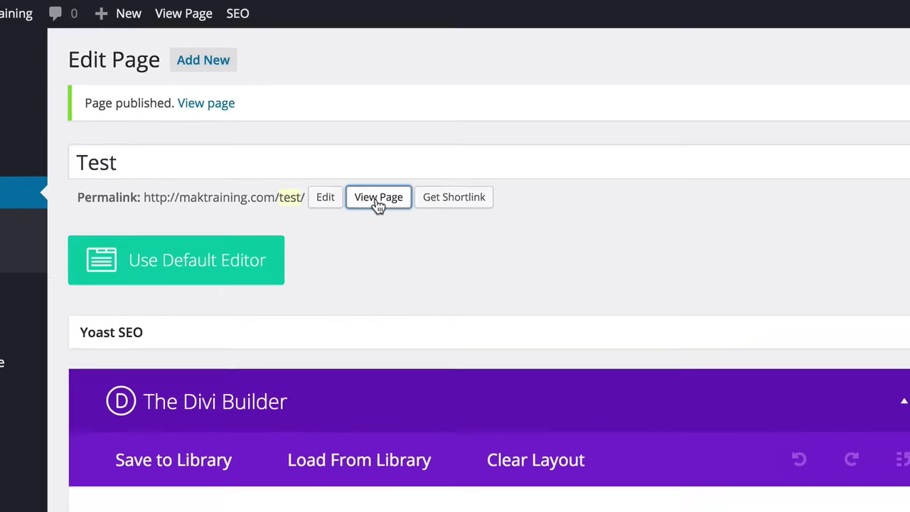
# View the published Test page on the live site and scroll through its sections
pyautogui.click(378, 197)
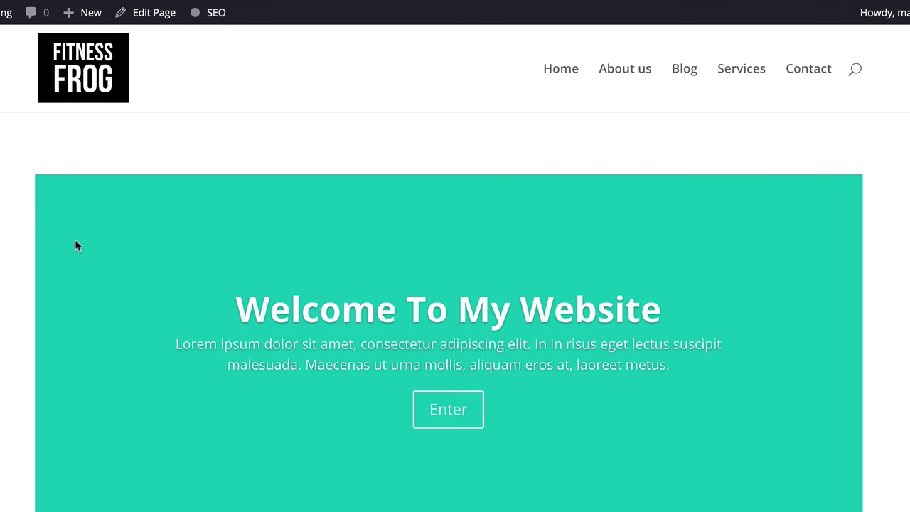
pyautogui.scroll(-3)
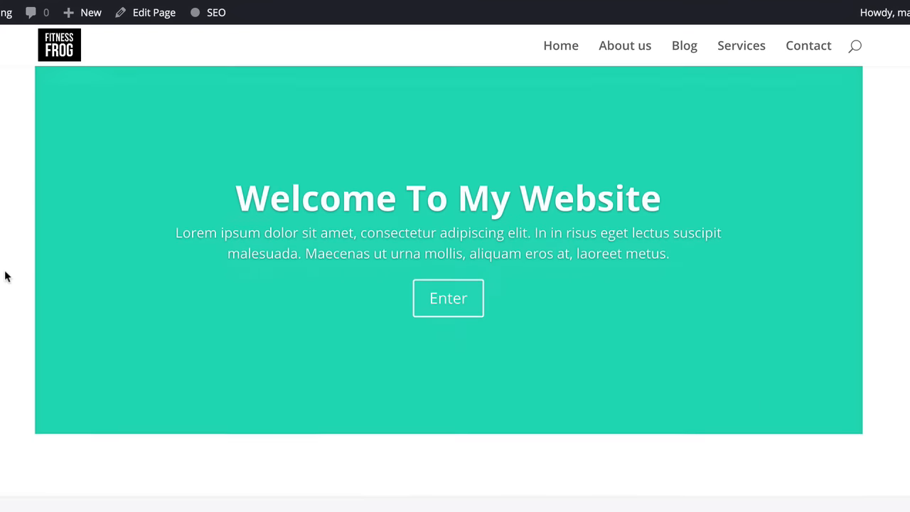
pyautogui.scroll(-3)
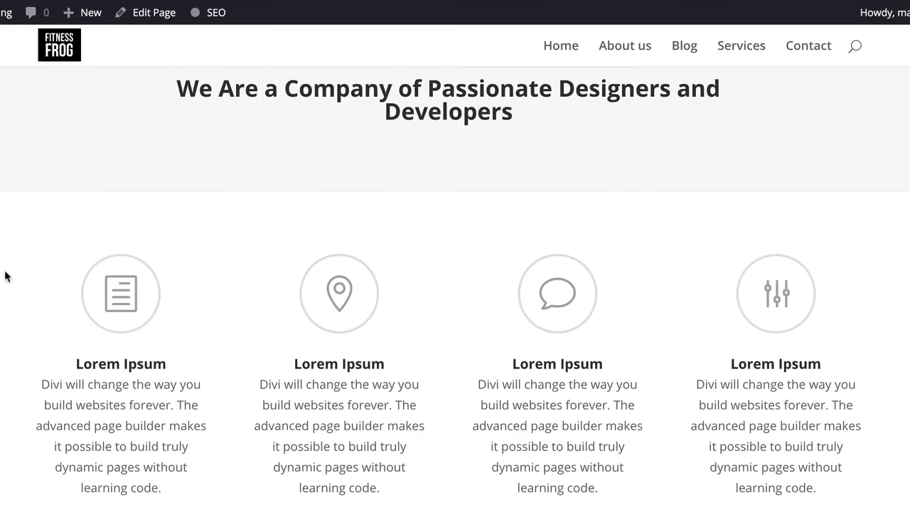
pyautogui.scroll(3)
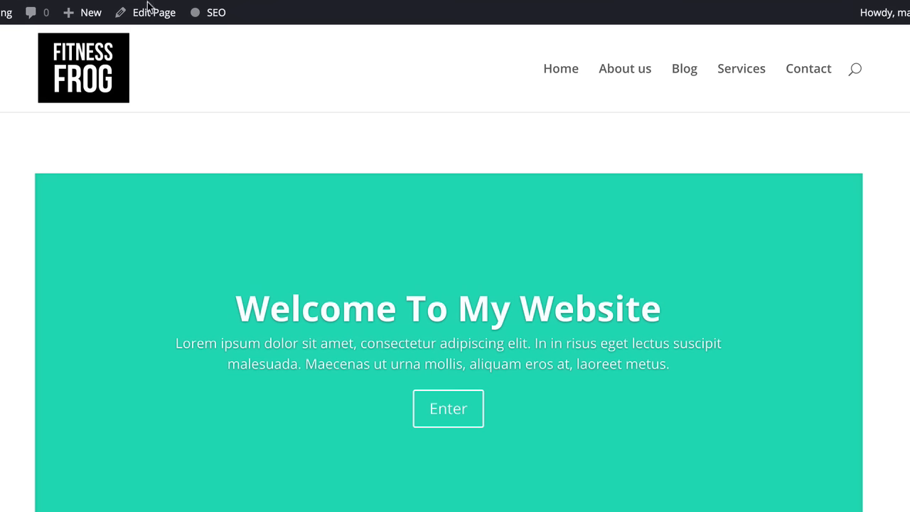
# Return to Edit Page and drag the Slider section beneath the Fullwidth Header section
pyautogui.click(154, 12)
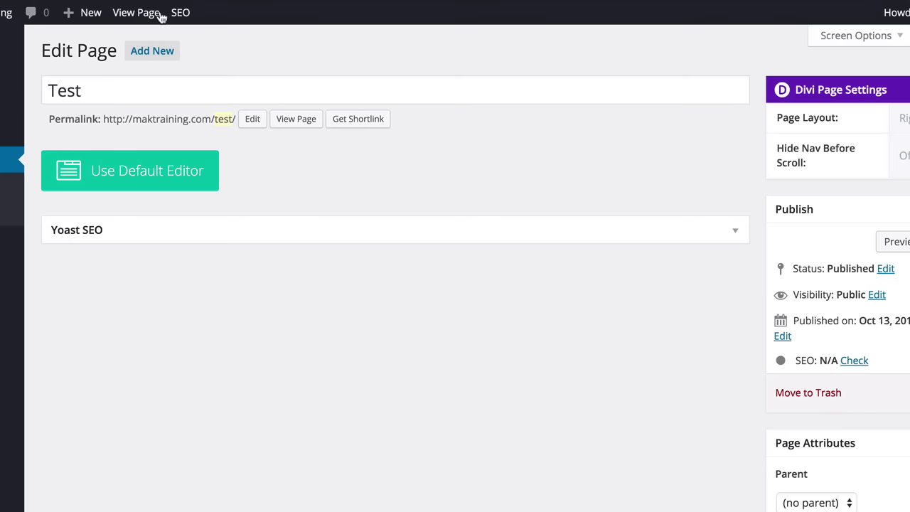
pyautogui.click(129, 170)
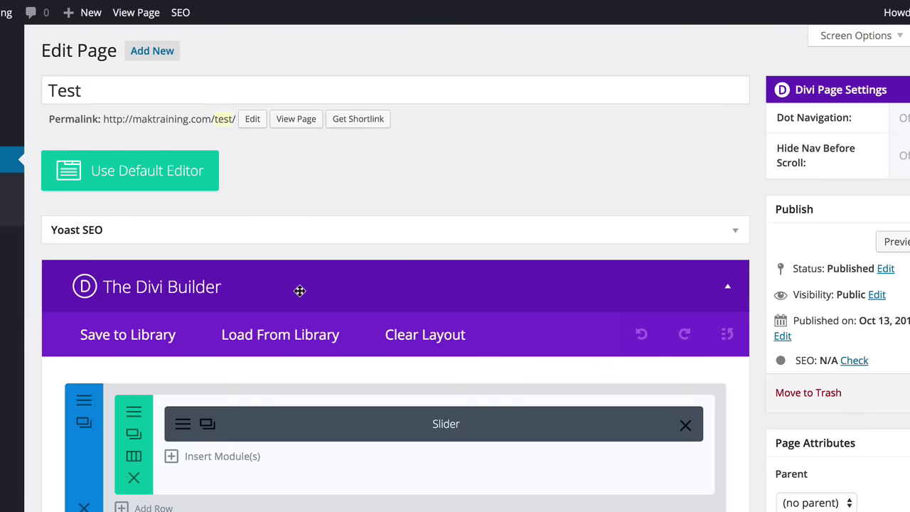
pyautogui.scroll(-3)
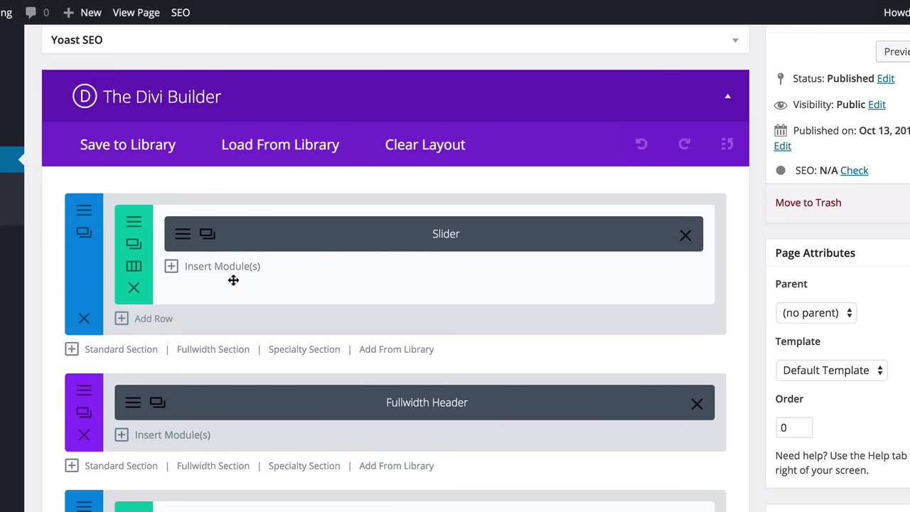
pyautogui.moveTo(108, 202)
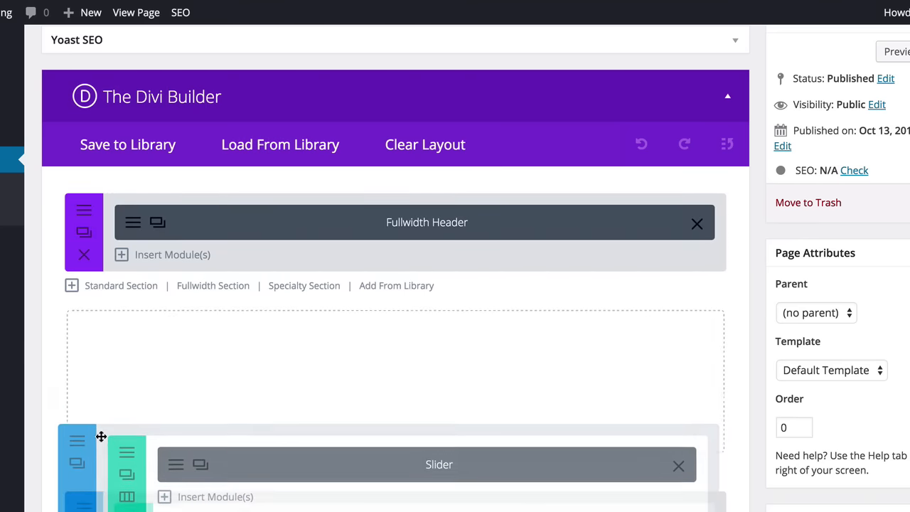
pyautogui.scroll(-3)
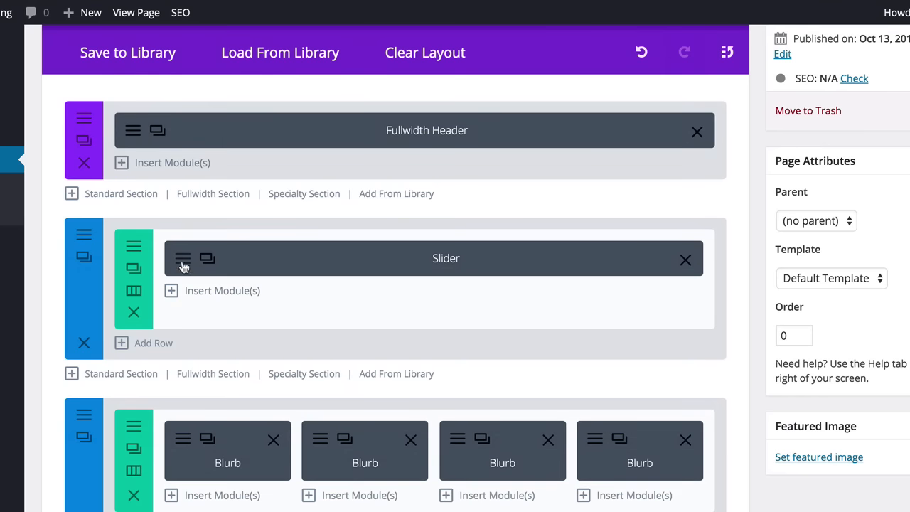
pyautogui.moveTo(183, 264)
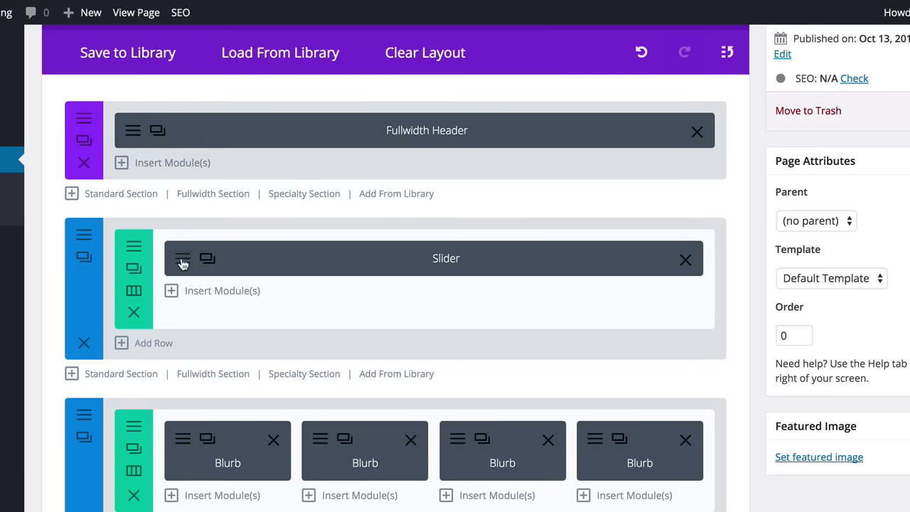
# In the Slider module settings, change the slide heading to 'Here I am'
pyautogui.click(182, 259)
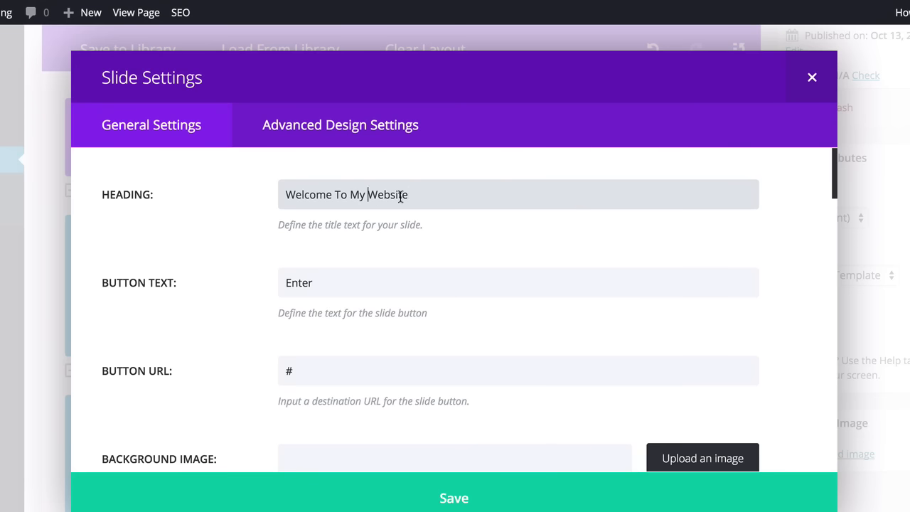
pyautogui.doubleClick(387, 193)
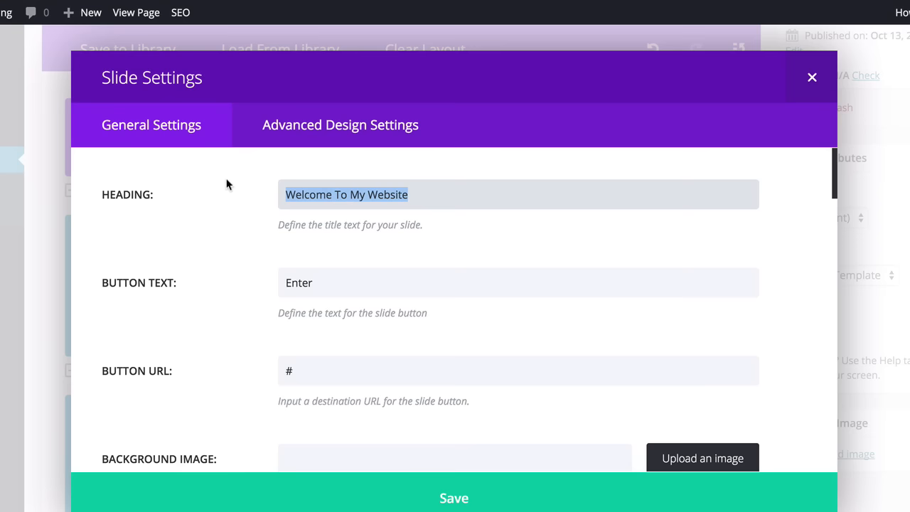
pyautogui.write('Here')
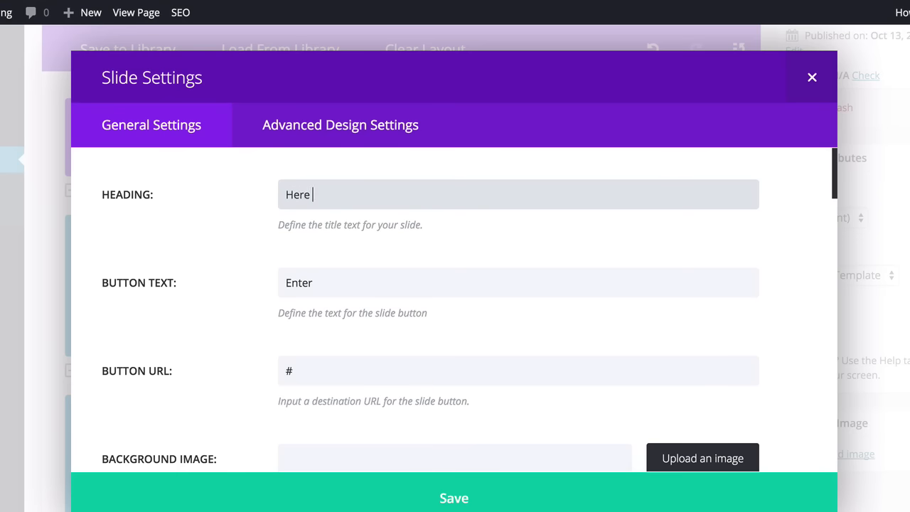
pyautogui.write('I am')
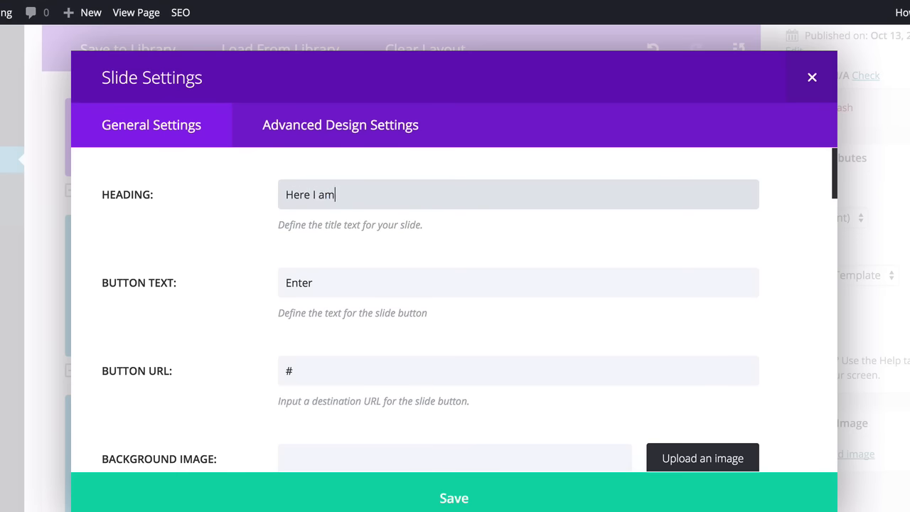
pyautogui.scroll(-3)
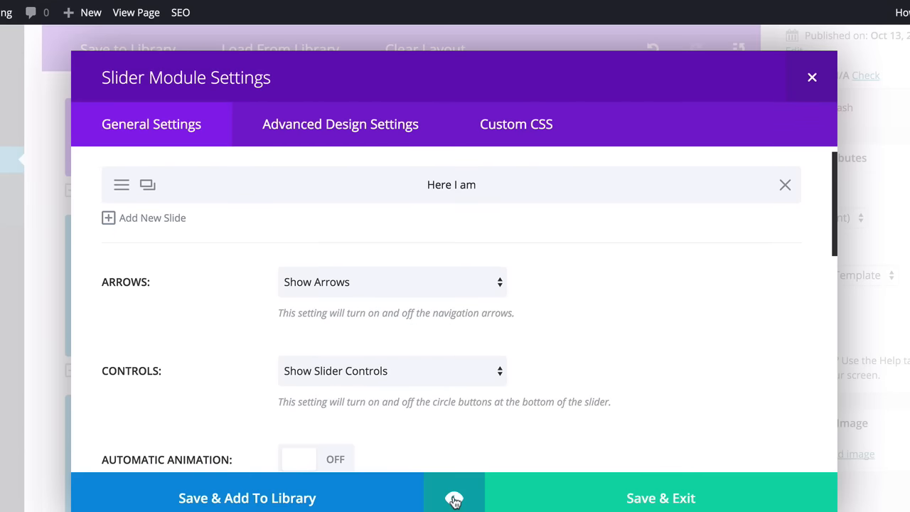
pyautogui.moveTo(400, 498)
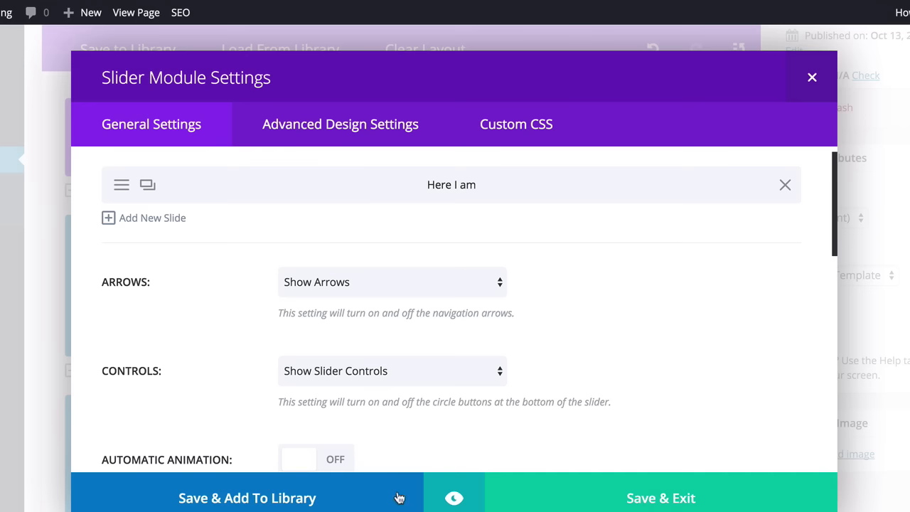
pyautogui.moveTo(455, 498)
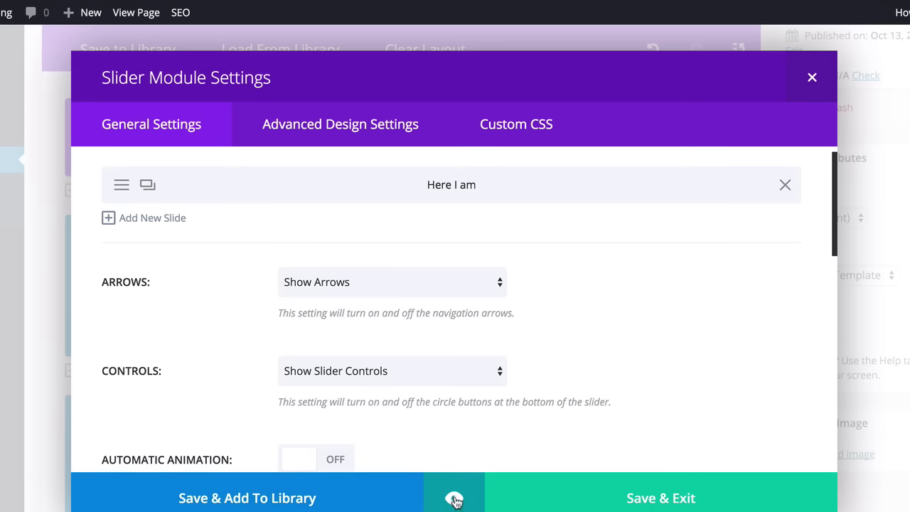
# Preview the edited slide, then Save & Exit the Slider settings and update the page
pyautogui.click(455, 498)
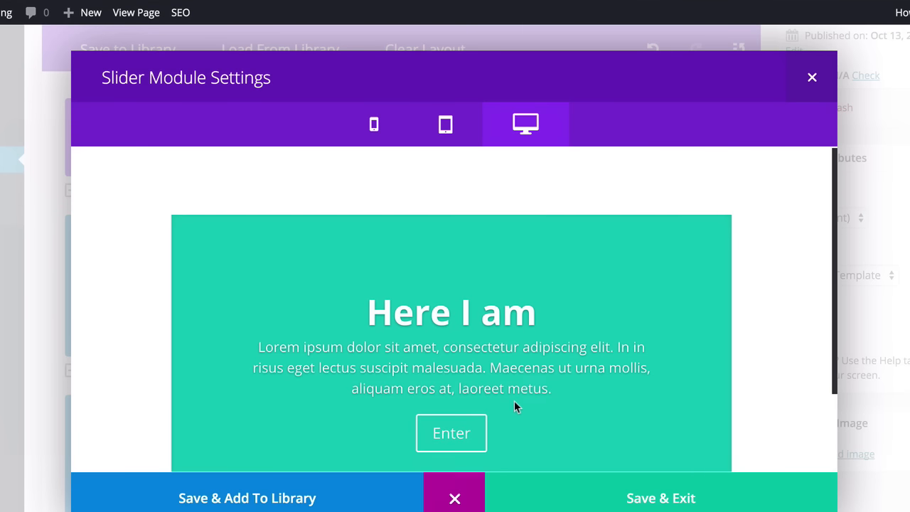
pyautogui.moveTo(523, 311)
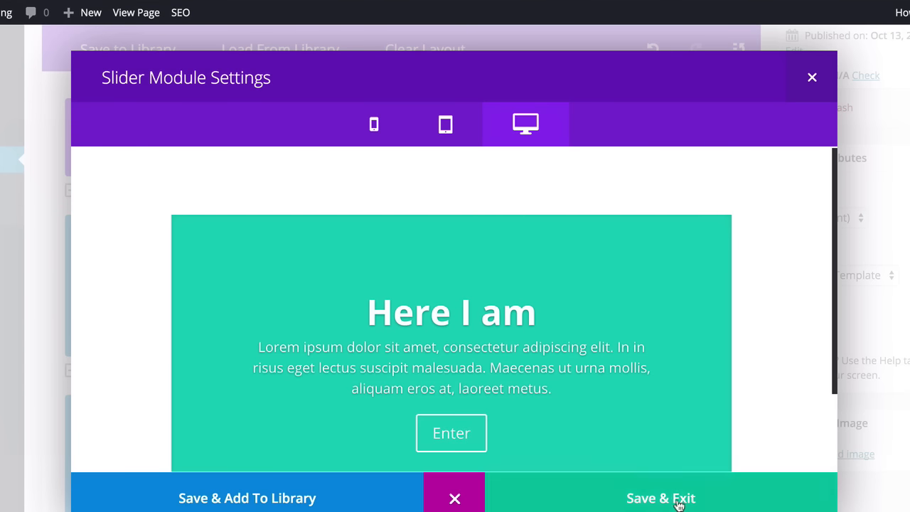
pyautogui.click(660, 498)
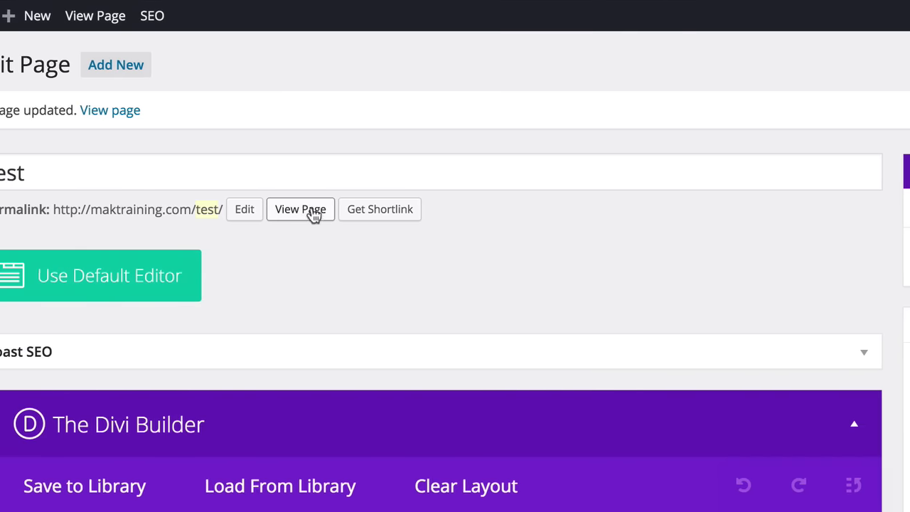
# View the updated live Test page with the 'Here I am' slider and the content below
pyautogui.click(300, 209)
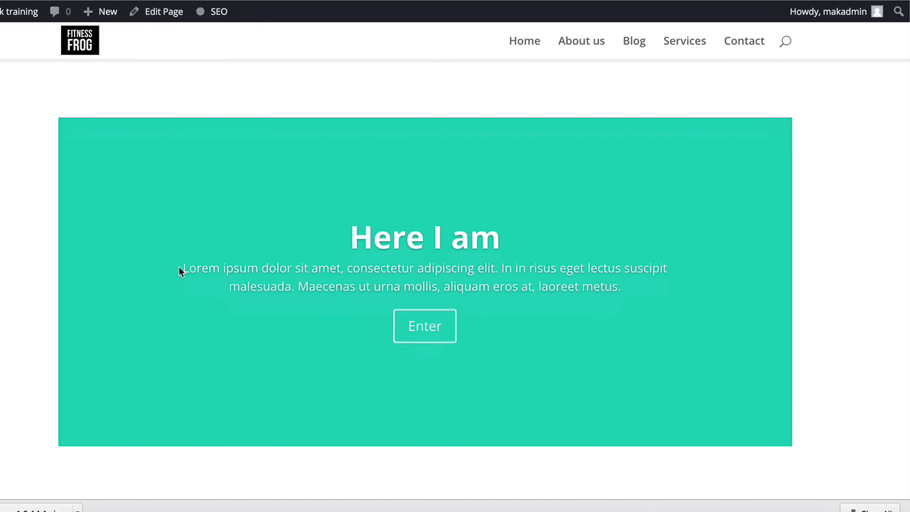
pyautogui.scroll(-3)
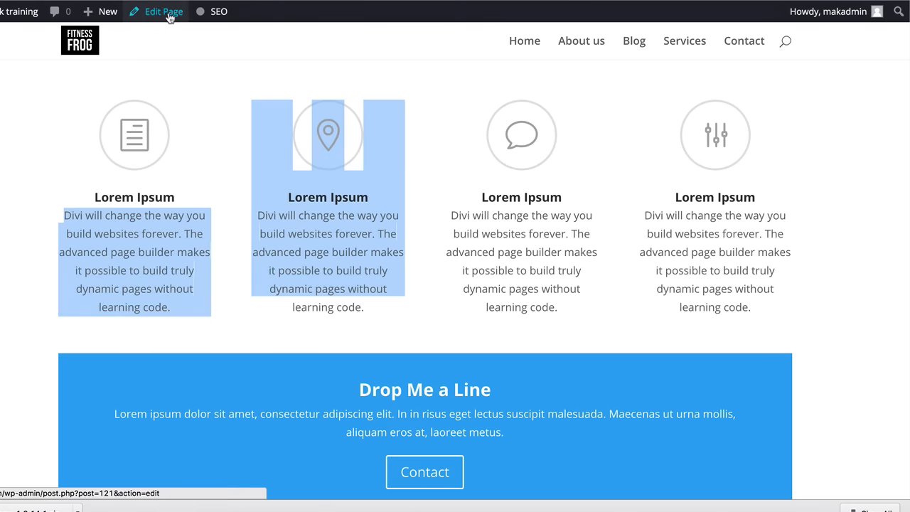
# Clear the Test page's entire Divi layout, confirming with Yes, leaving one empty section
pyautogui.click(162, 12)
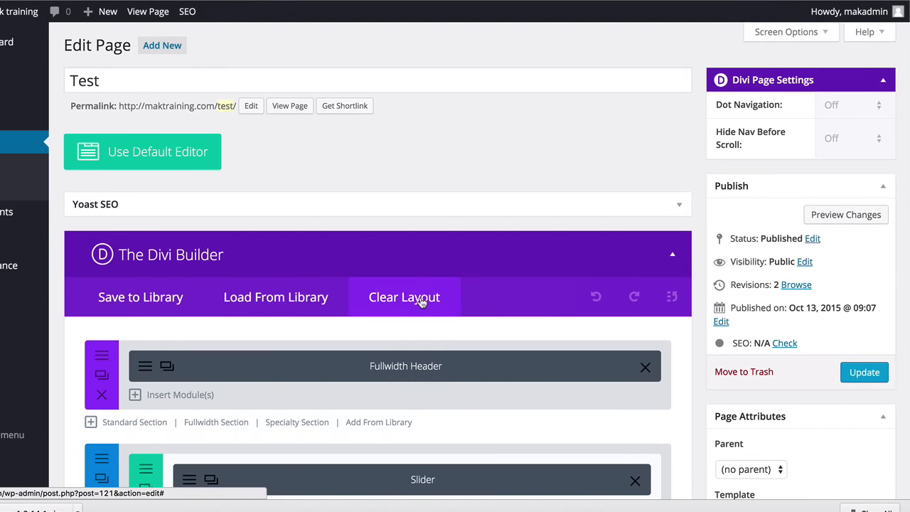
pyautogui.click(404, 297)
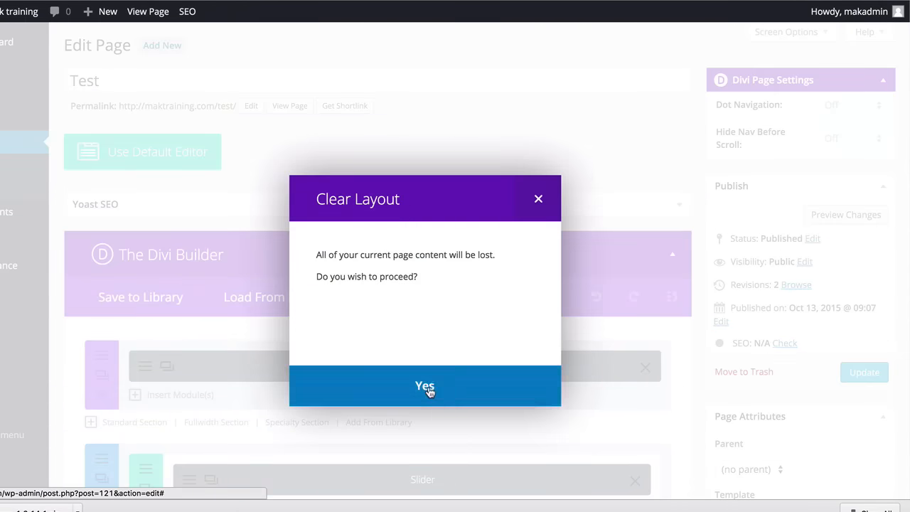
pyautogui.click(424, 386)
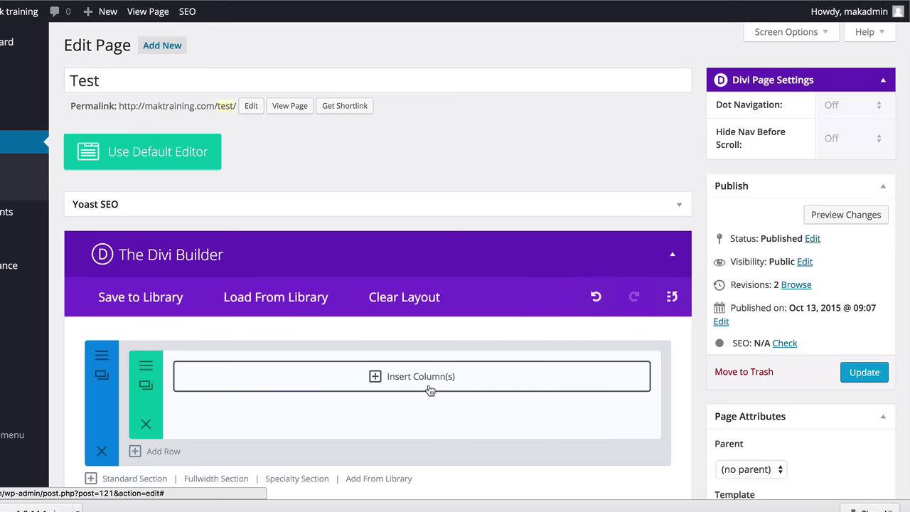
pyautogui.scroll(-3)
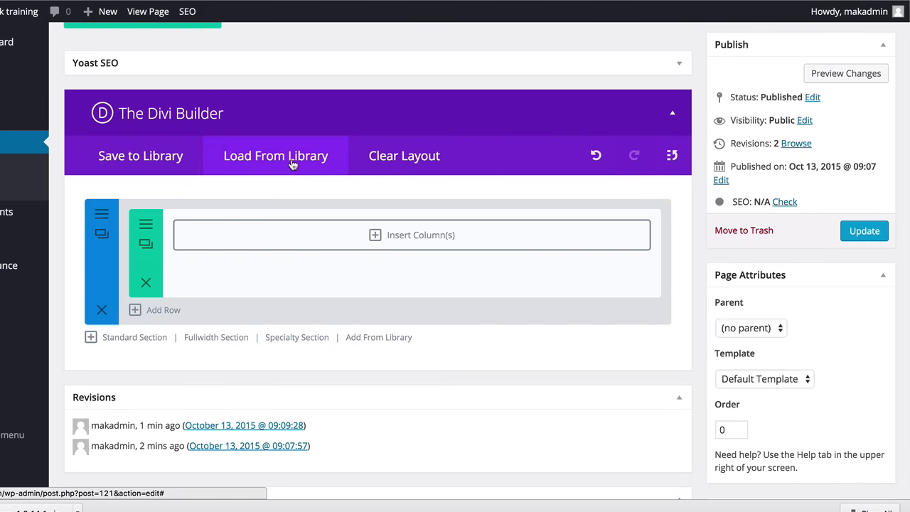
# Load the predefined Sales Page layout from the Divi library into the Test page
pyautogui.click(276, 155)
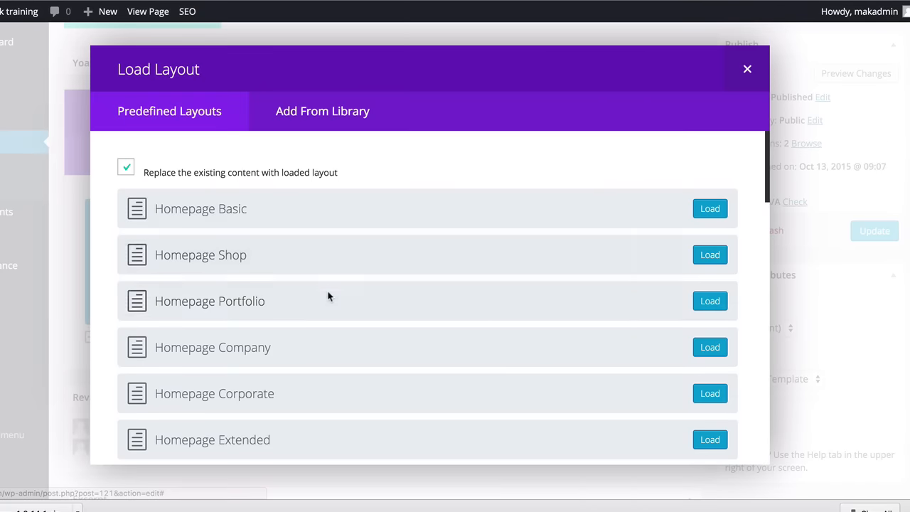
pyautogui.scroll(-3)
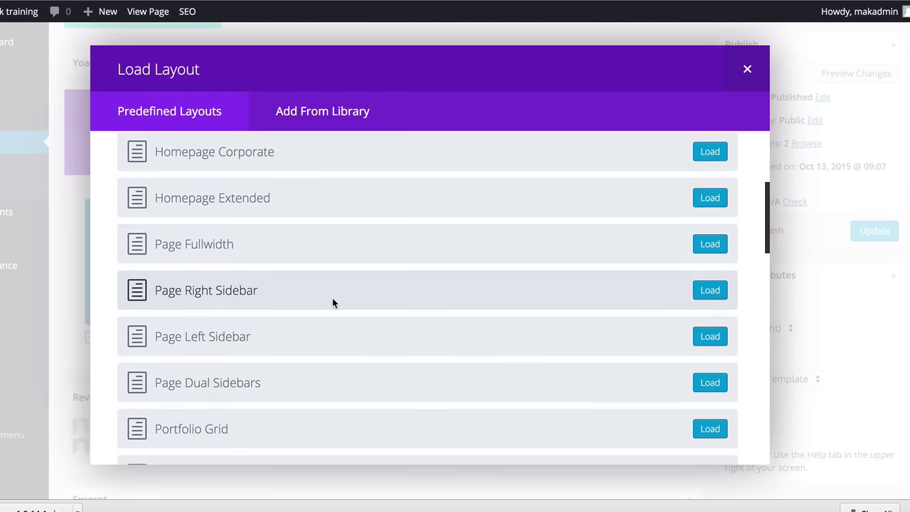
pyautogui.scroll(-3)
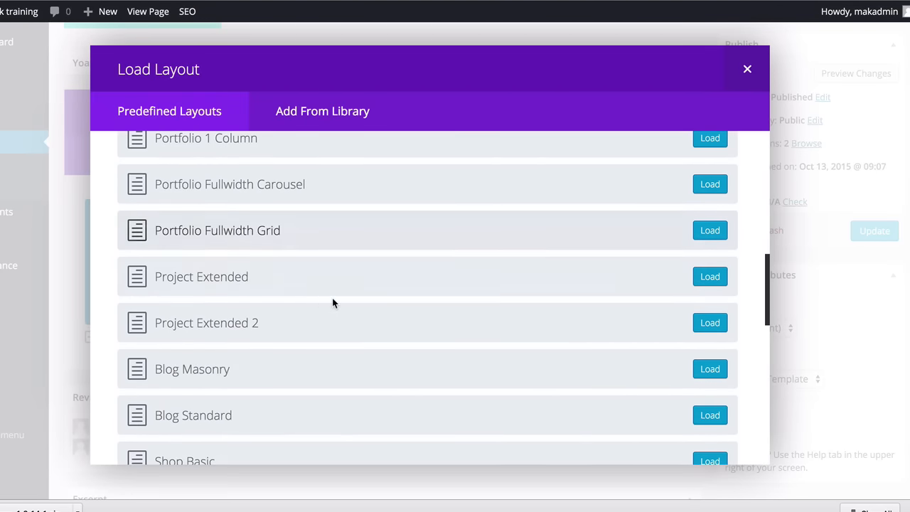
pyautogui.scroll(-3)
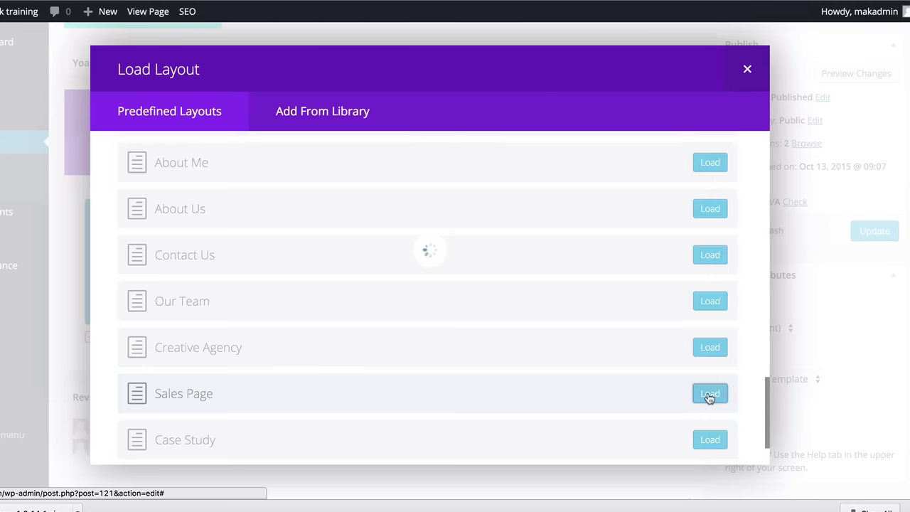
pyautogui.click(709, 392)
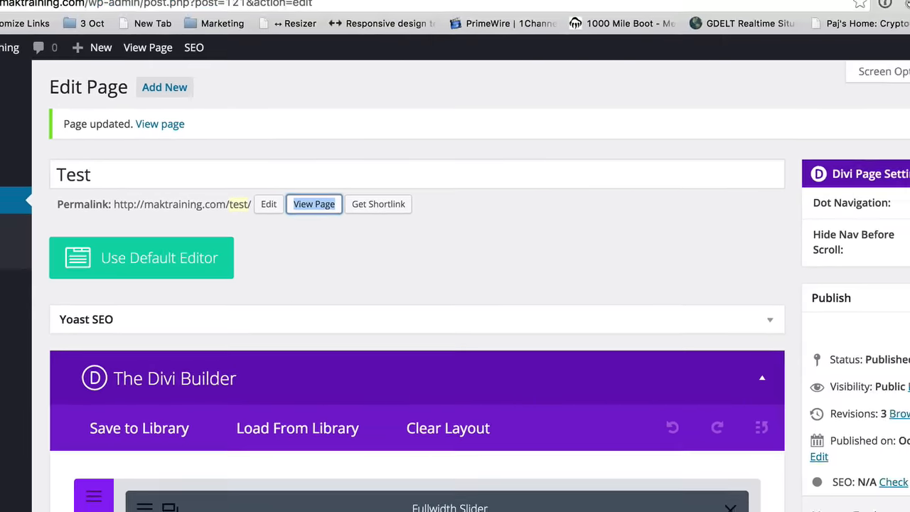
pyautogui.click(313, 205)
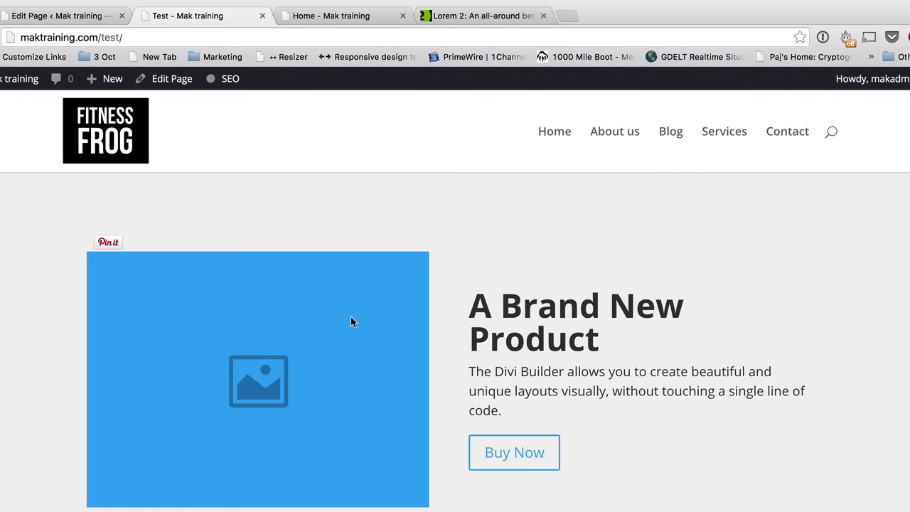
pyautogui.moveTo(167, 363)
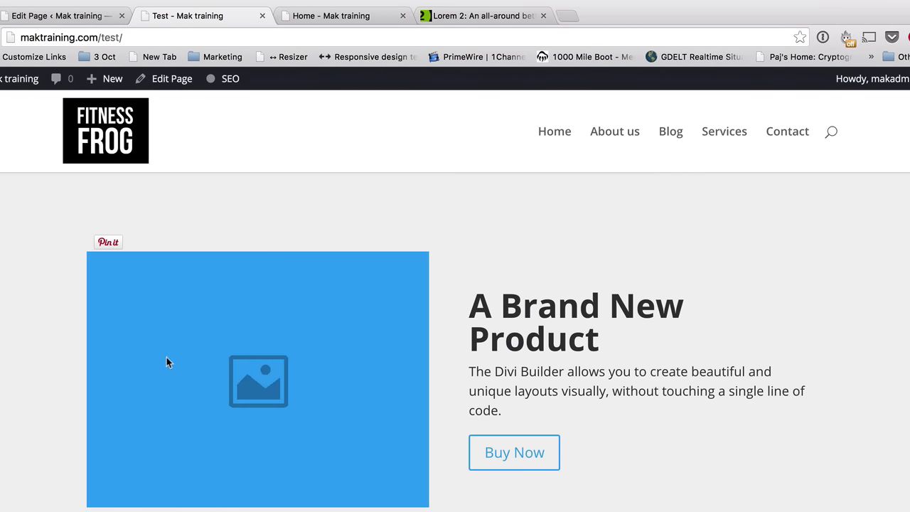
pyautogui.scroll(-3)
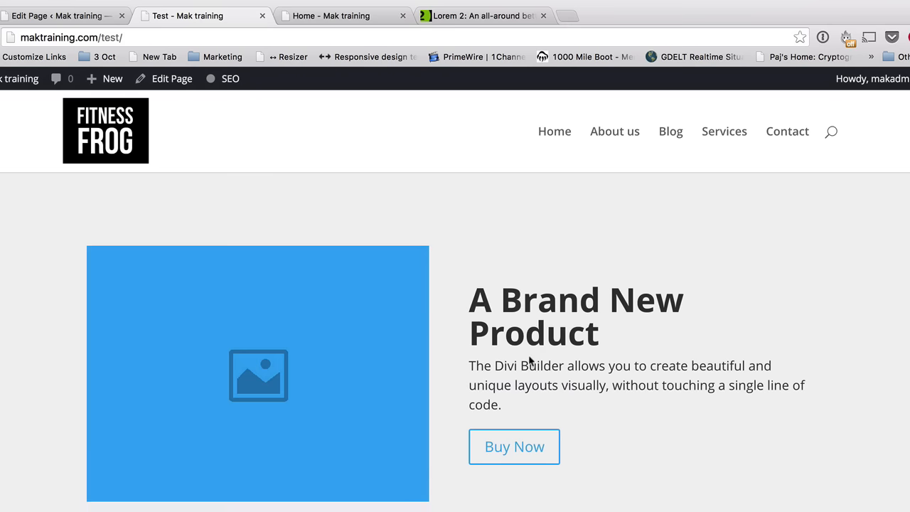
pyautogui.scroll(-3)
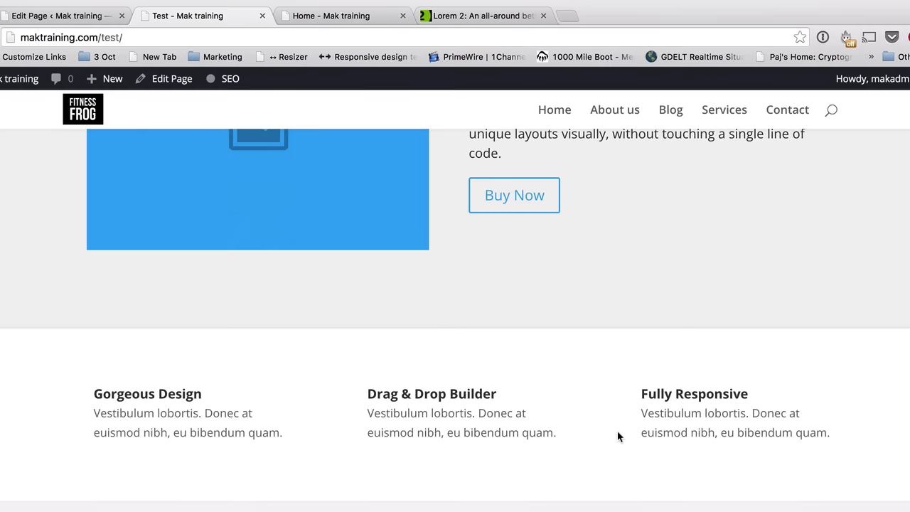
pyautogui.scroll(-3)
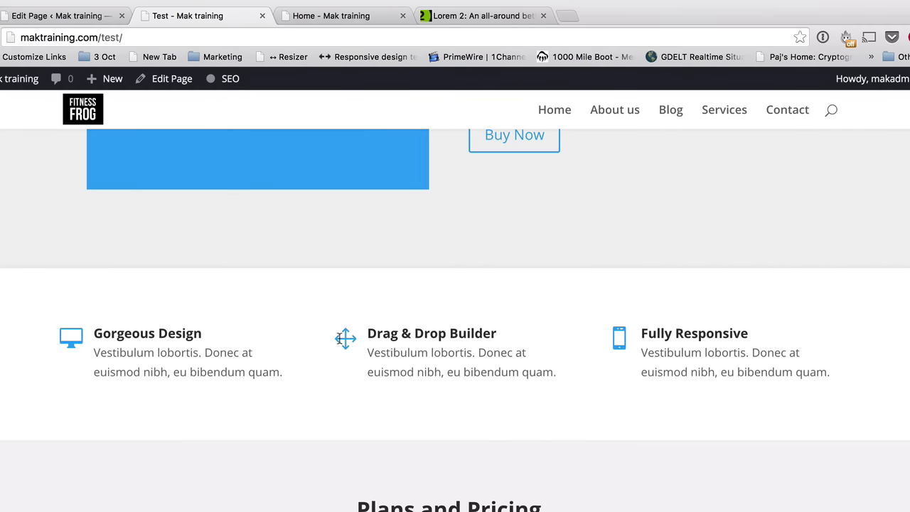
pyautogui.scroll(-3)
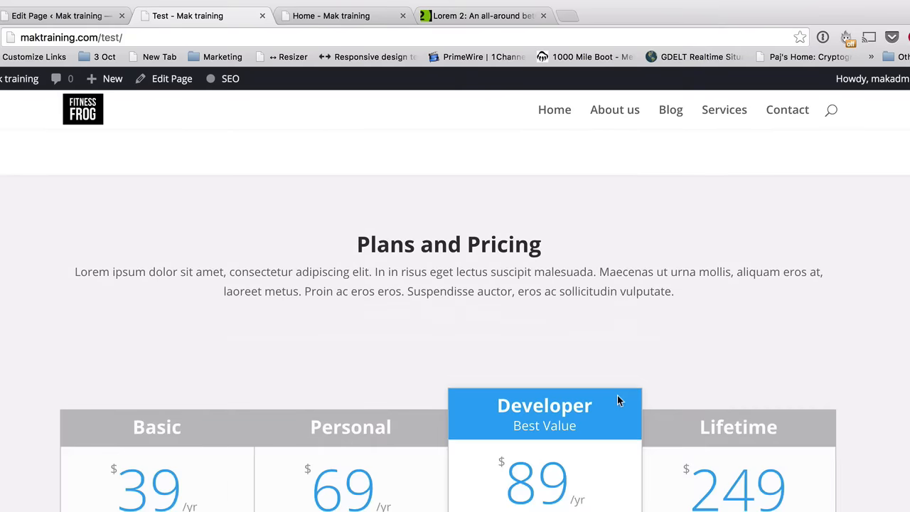
pyautogui.scroll(-3)
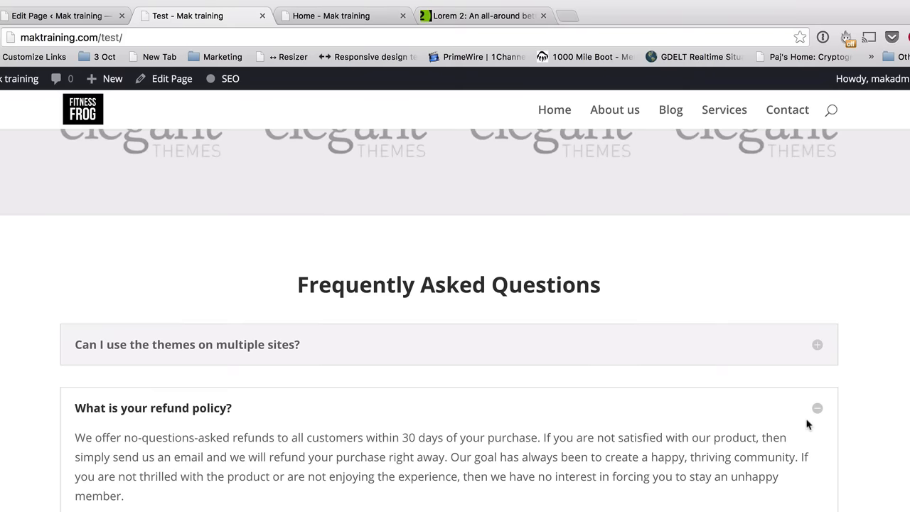
pyautogui.scroll(-3)
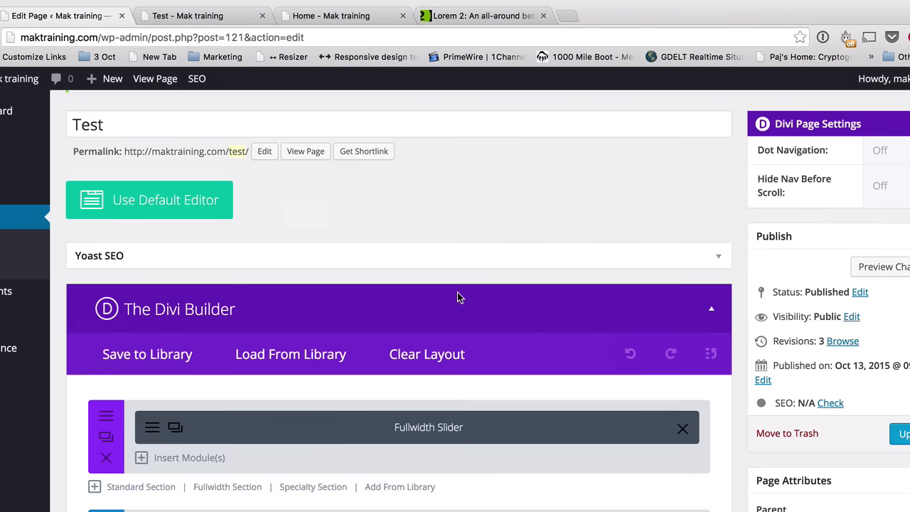
# Review the Sales Page sections and update the Test page, raising revisions from 3 to 4
pyautogui.scroll(-3)
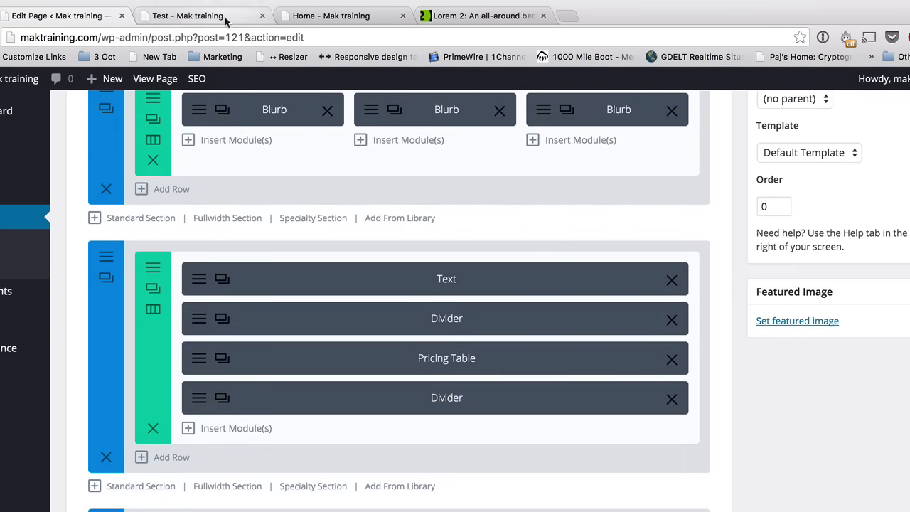
pyautogui.click(188, 16)
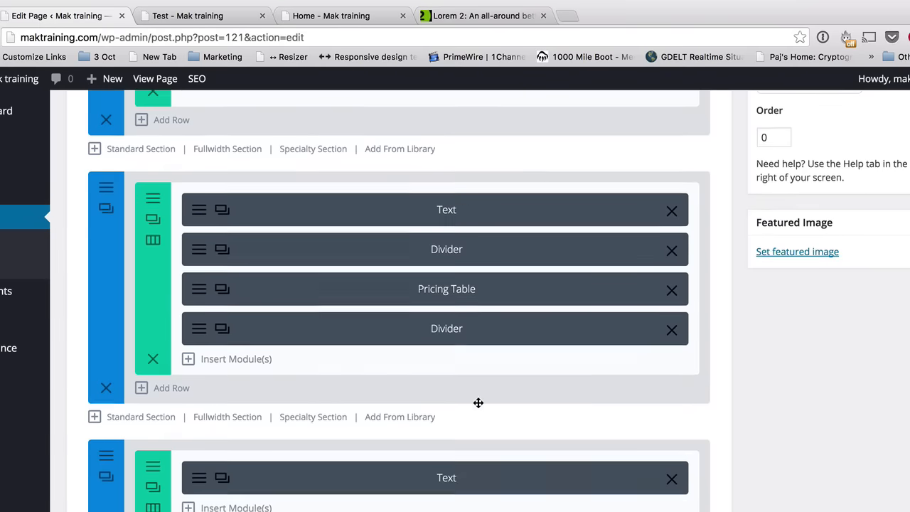
pyautogui.scroll(-3)
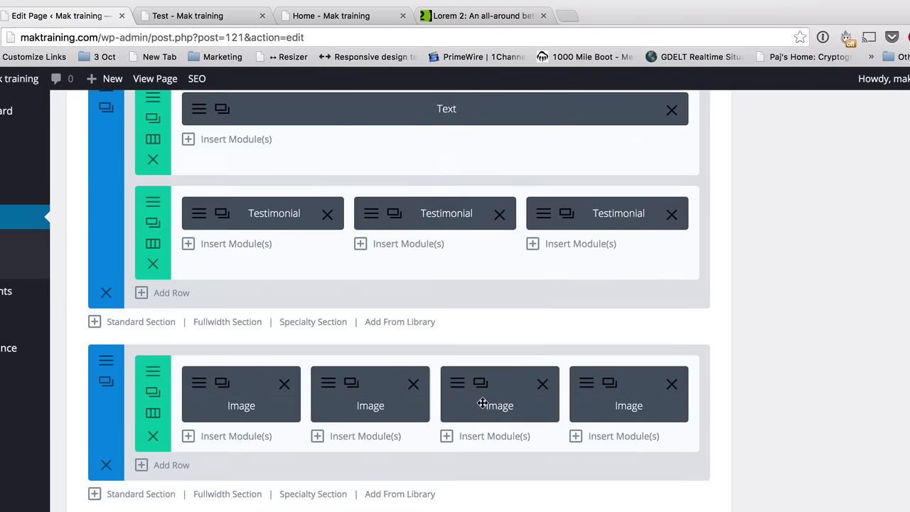
pyautogui.scroll(-3)
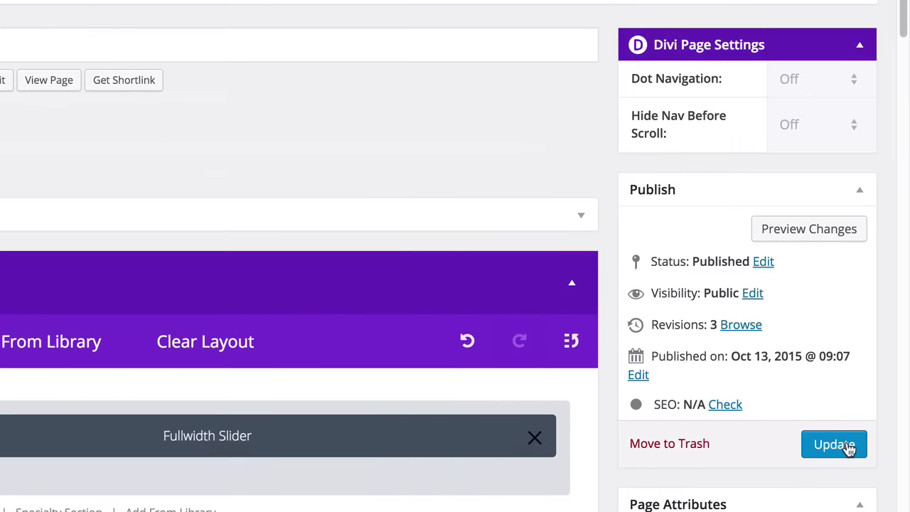
pyautogui.click(834, 444)
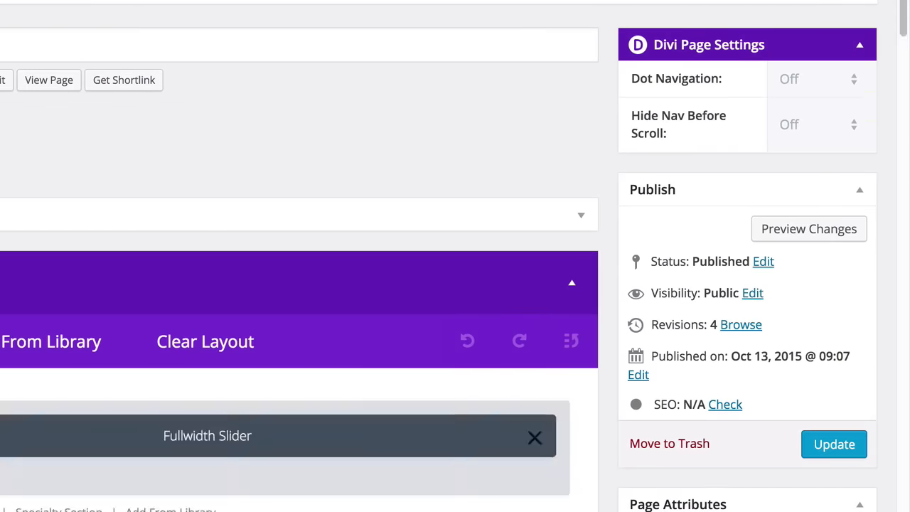